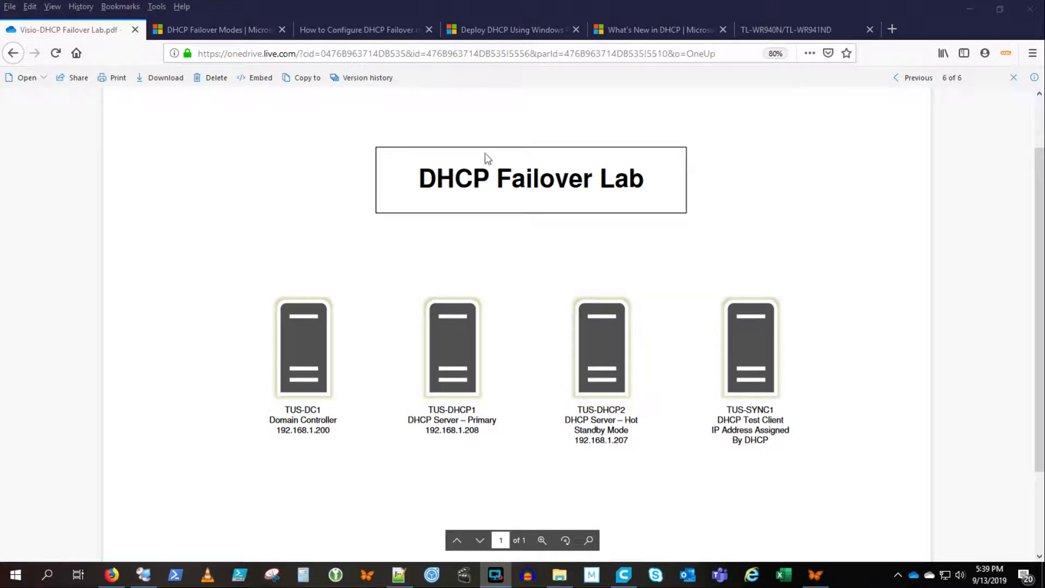
mouse_move(252, 360)
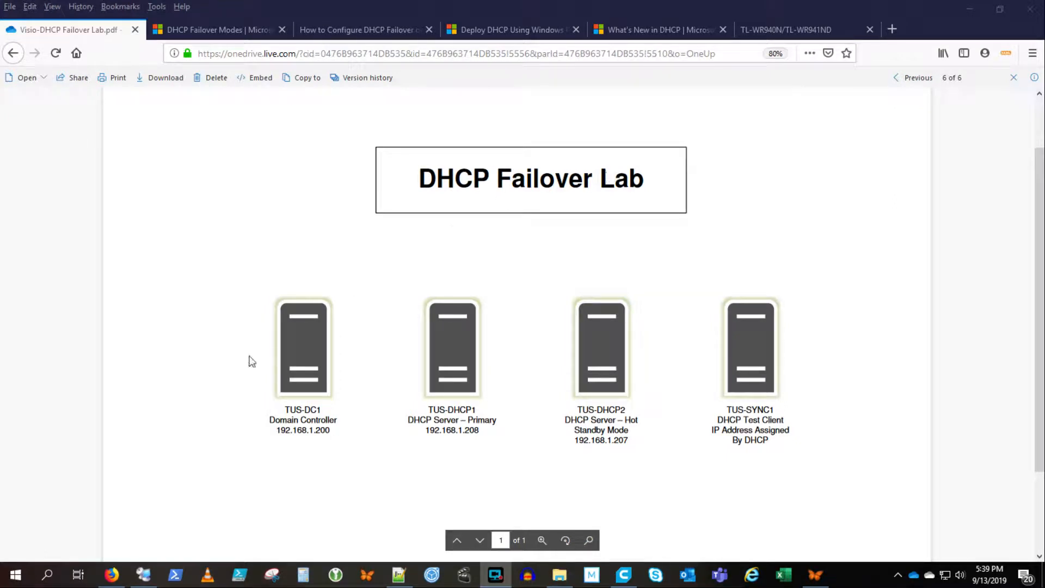
mouse_move(271, 393)
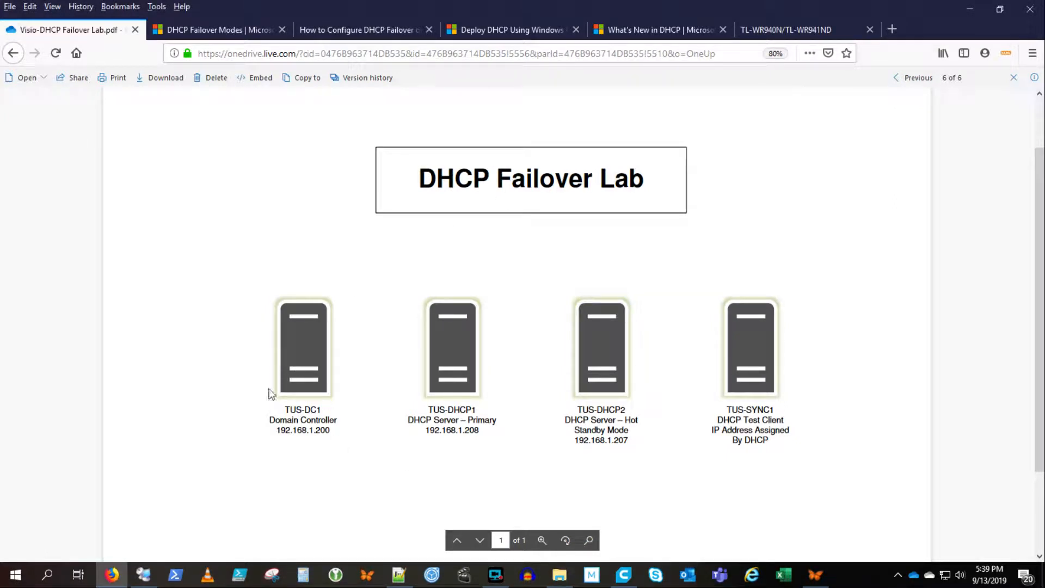
mouse_move(457, 421)
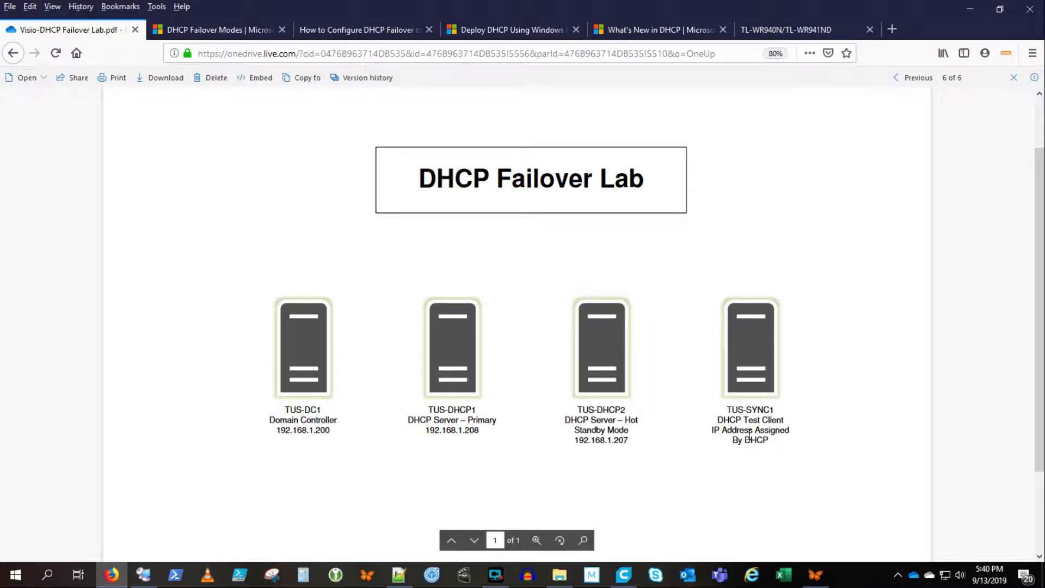
mouse_move(276, 556)
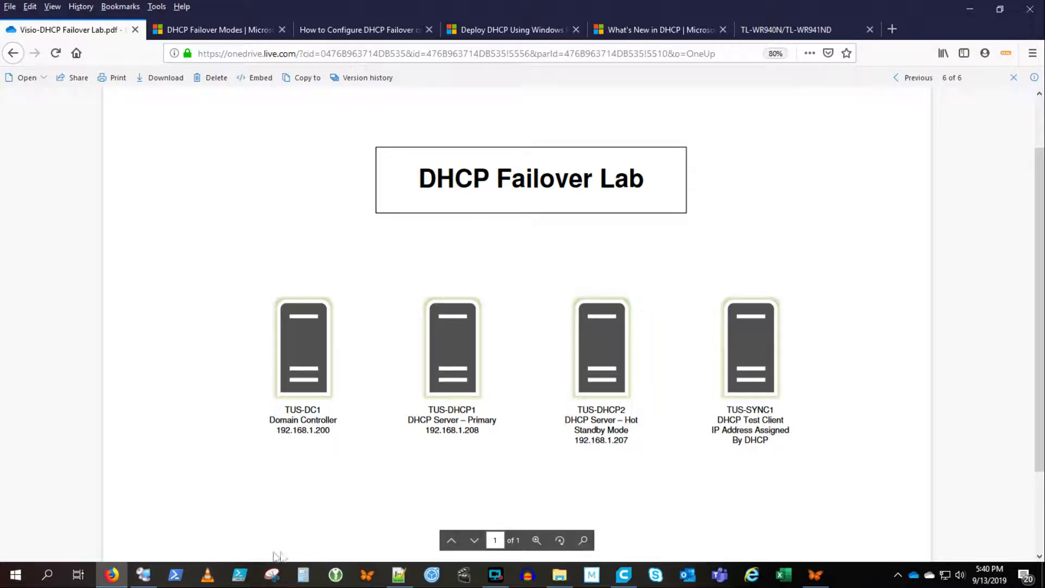
mouse_move(328, 518)
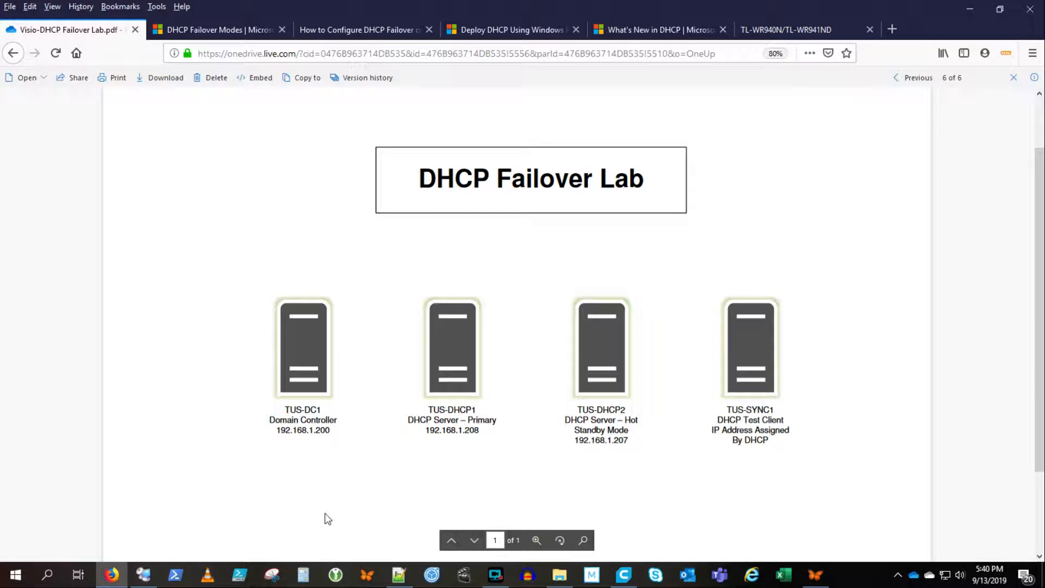
Step: Leave the OneDrive diagram and bring up the TUS-DC1 remote desktop session
click(144, 574)
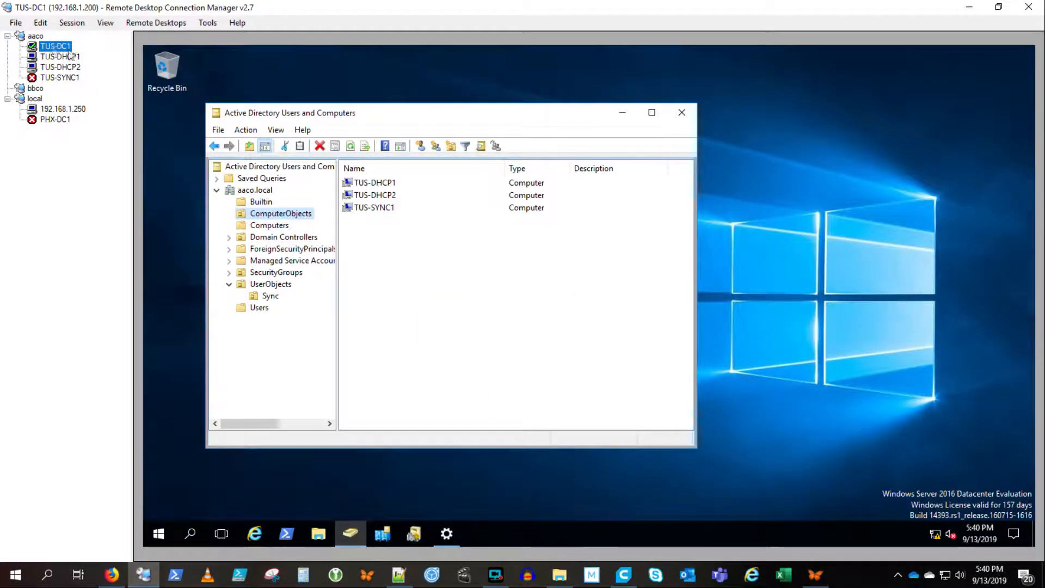
Step: Look in on TUS-DHCP1, TUS-DHCP2 and the test-client host, then head to the router's DHCP page
click(60, 55)
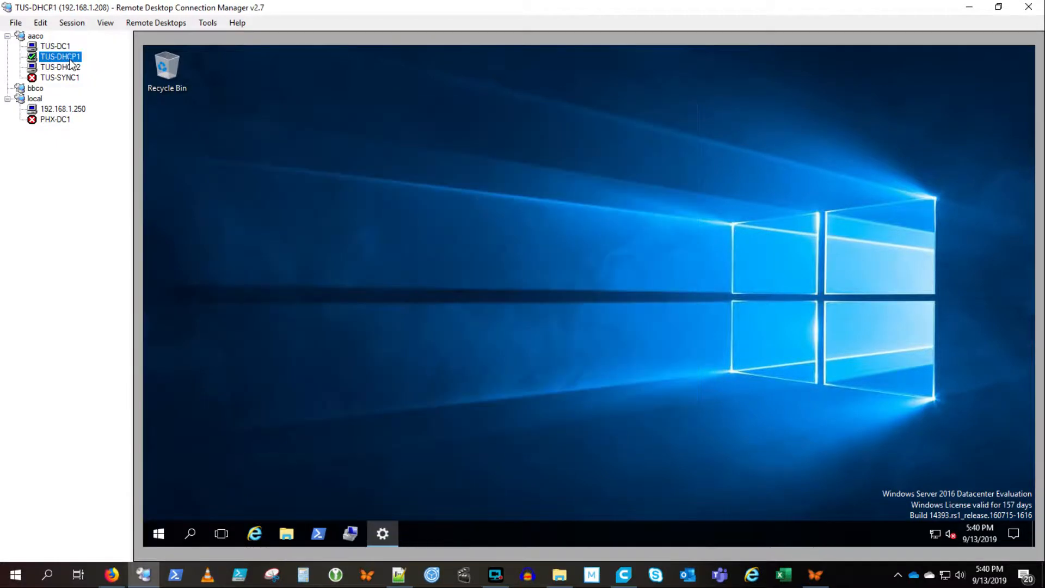
click(60, 66)
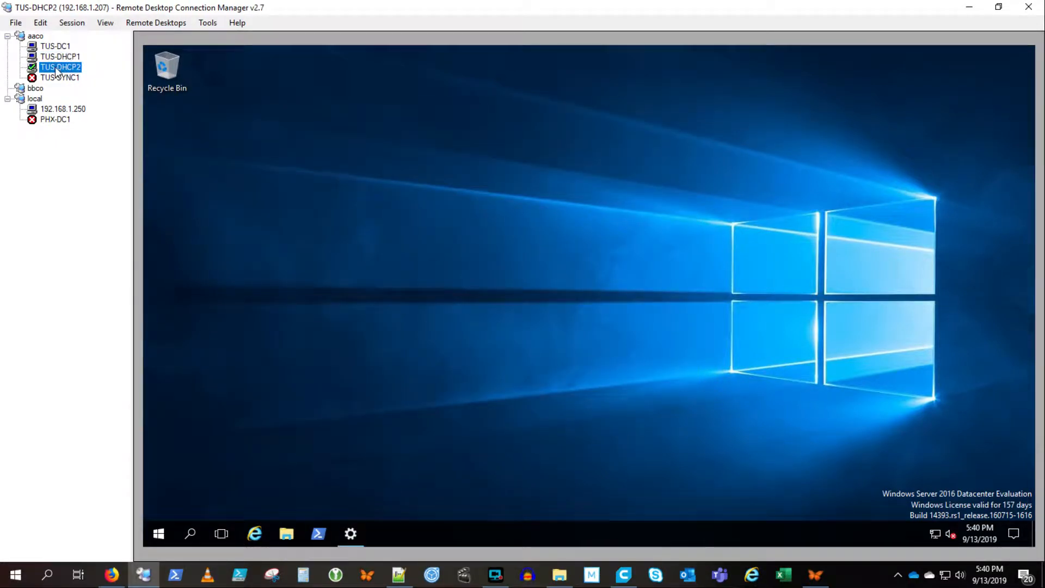
click(63, 108)
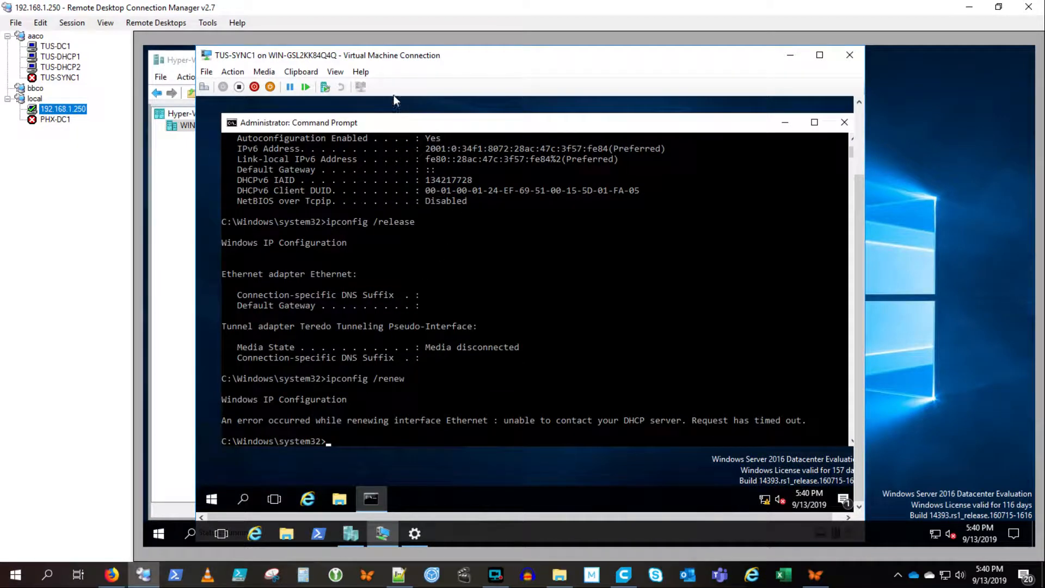
mouse_move(299, 282)
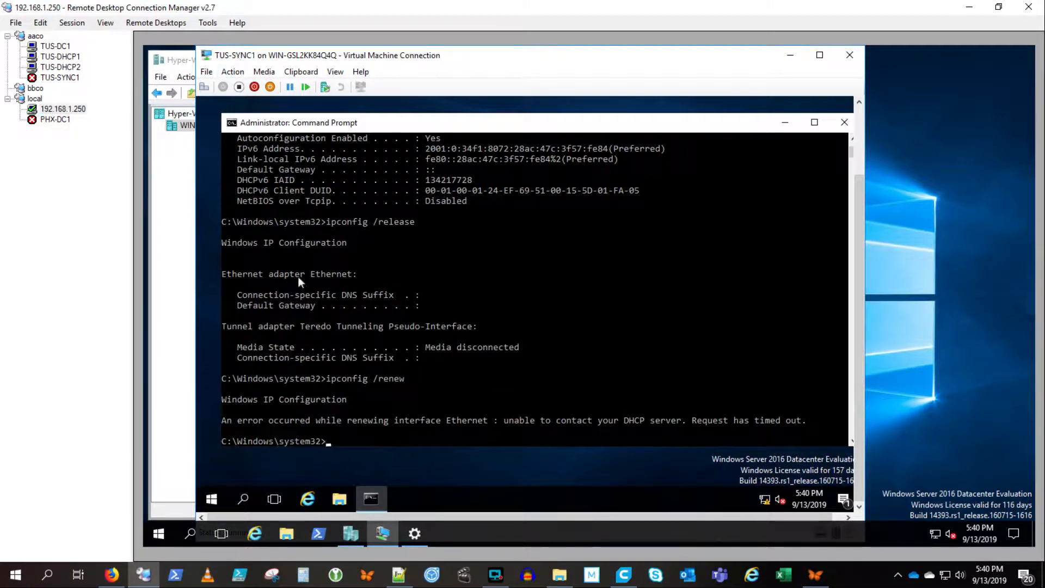
mouse_move(750, 434)
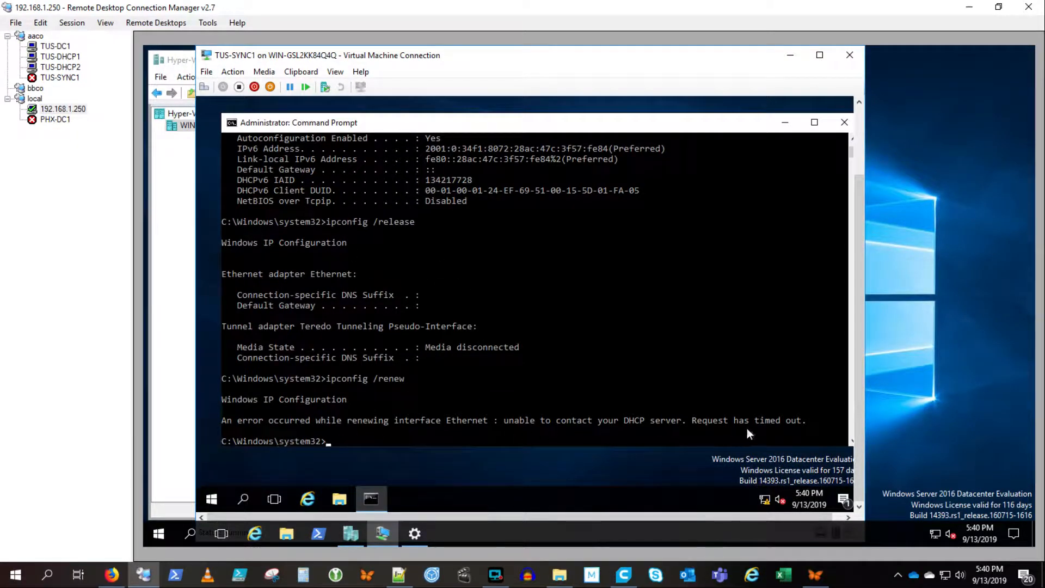
mouse_move(491, 434)
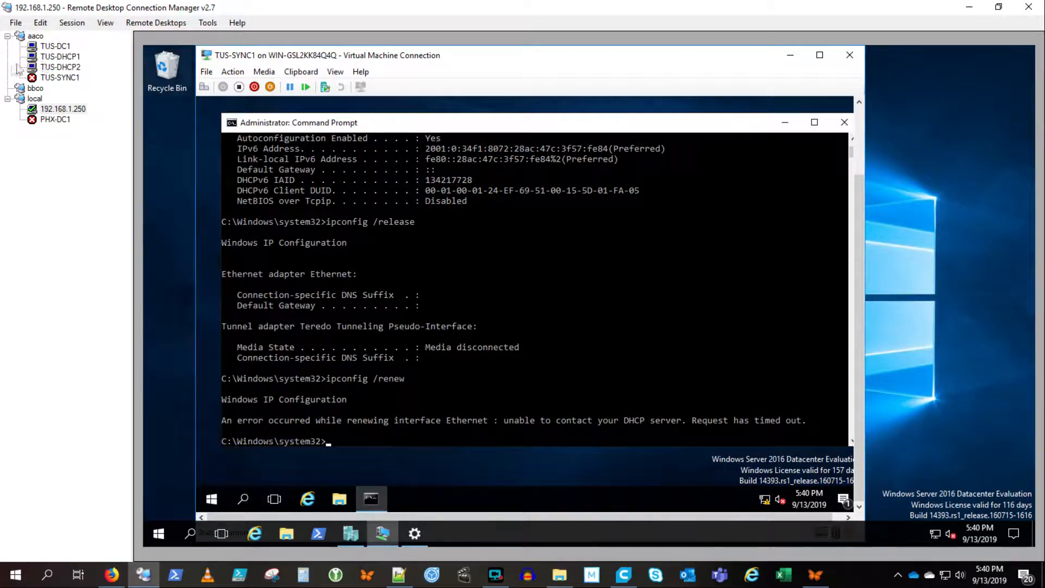
click(63, 109)
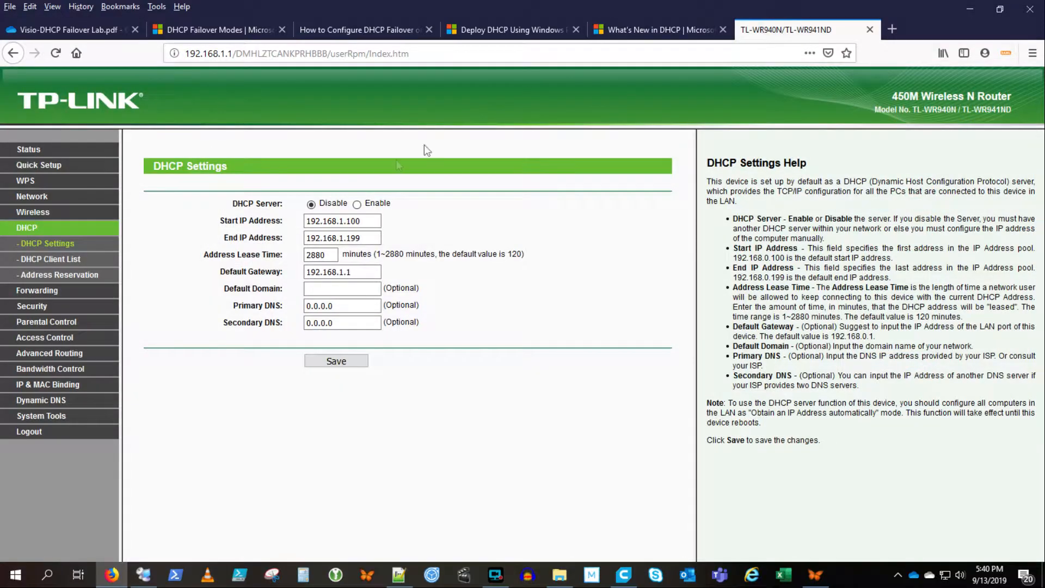
mouse_move(280, 205)
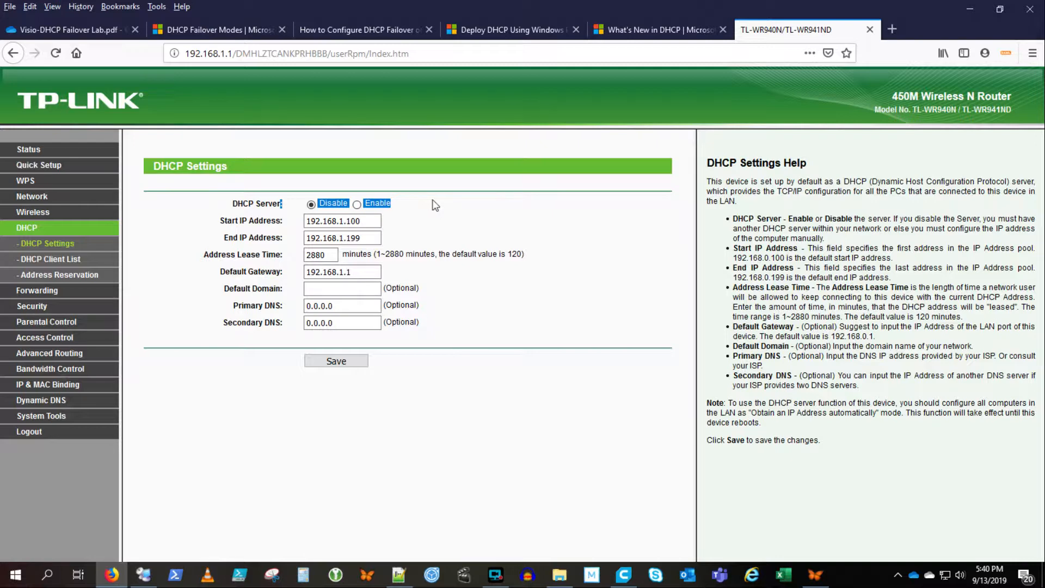
mouse_move(797, 19)
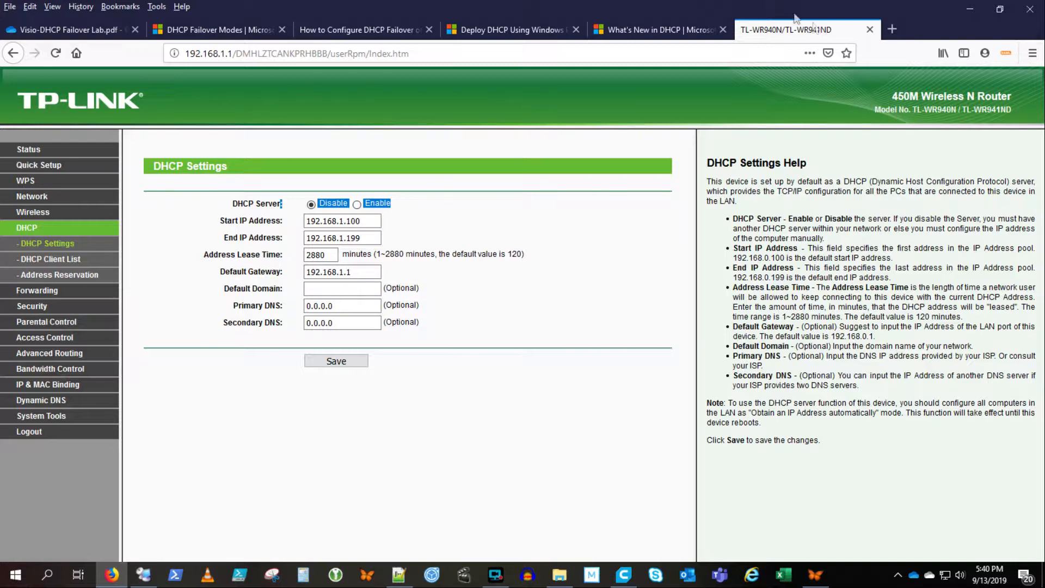
Step: Close the TP-Link router admin tab after confirming its DHCP server is disabled
click(656, 29)
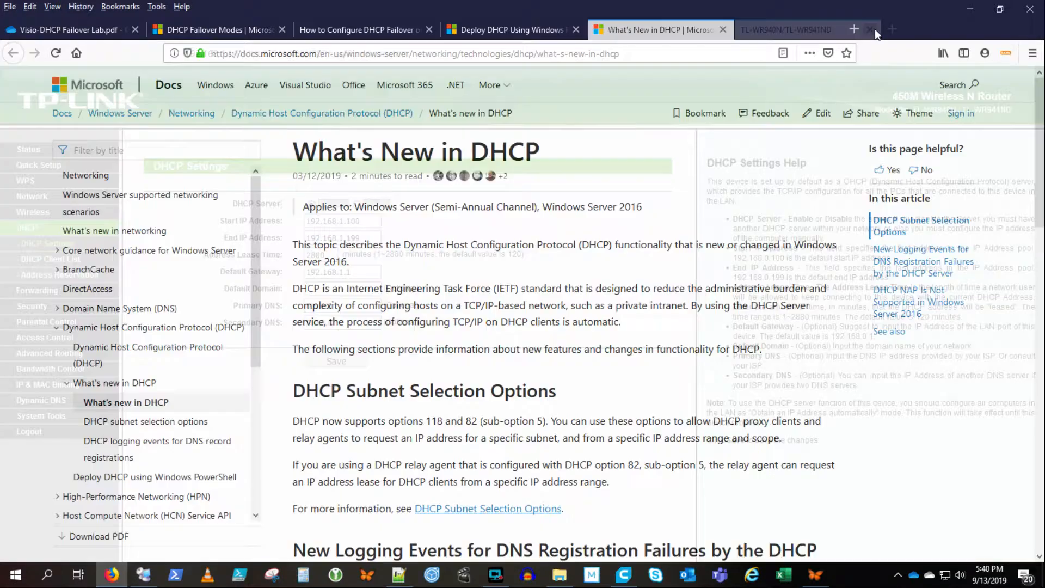
Step: Review the DHCP Failover Modes, Technig, Deploy DHCP and What's New articles, then return to TUS-DHCP1
click(871, 30)
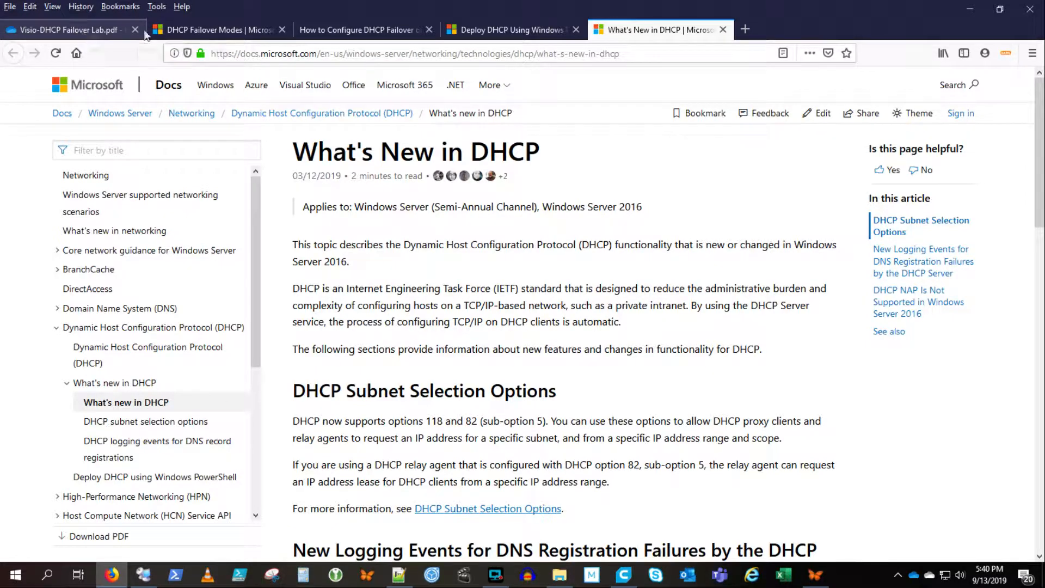
click(217, 30)
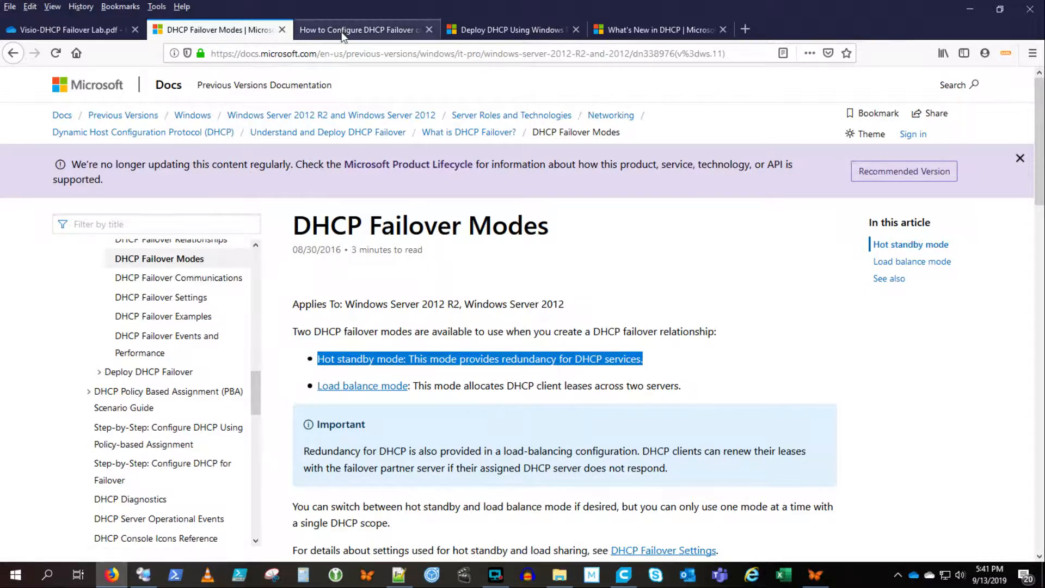
click(360, 30)
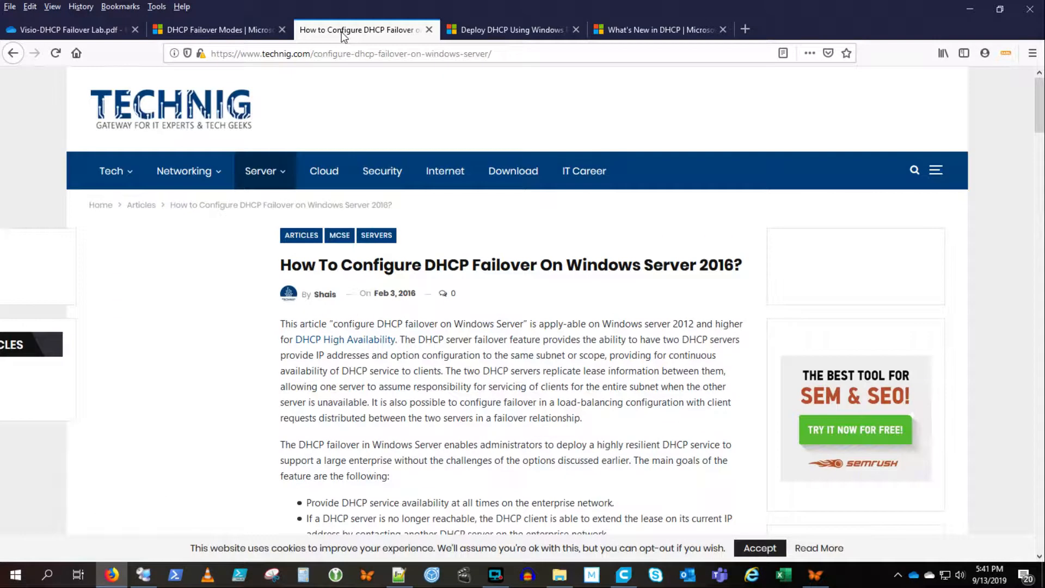
mouse_move(510, 29)
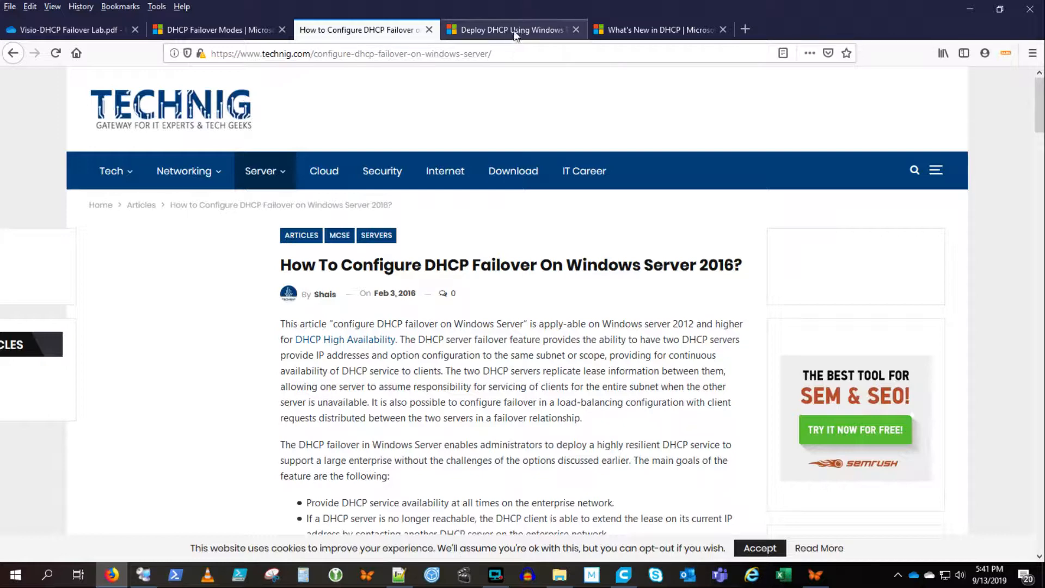
click(511, 30)
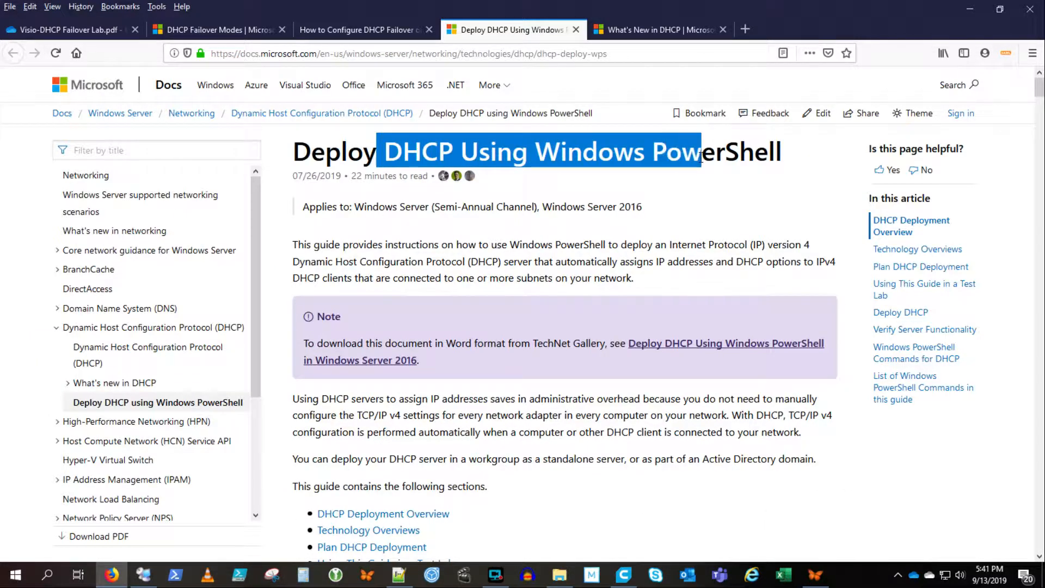
mouse_move(656, 30)
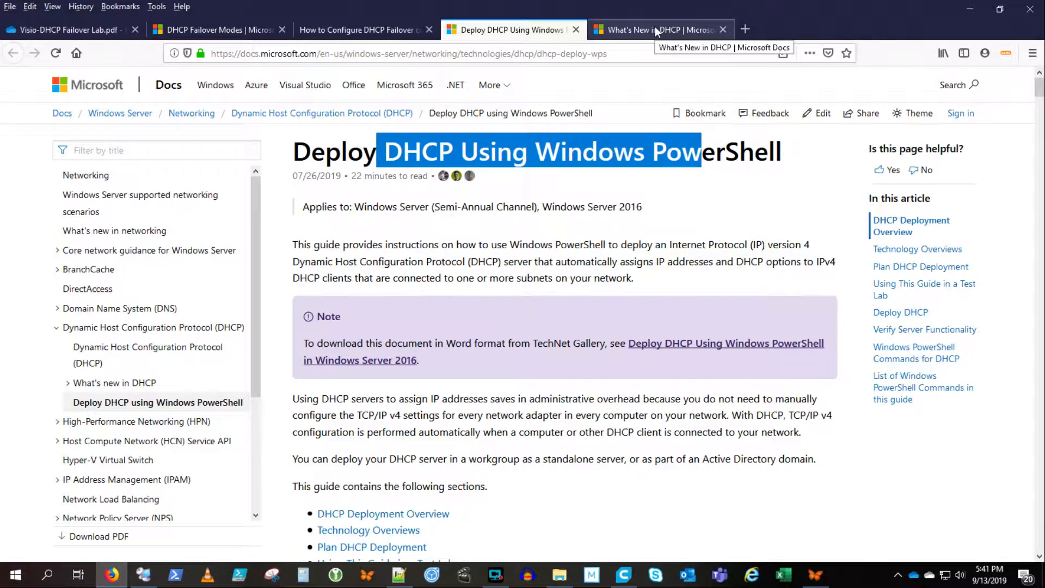
click(659, 29)
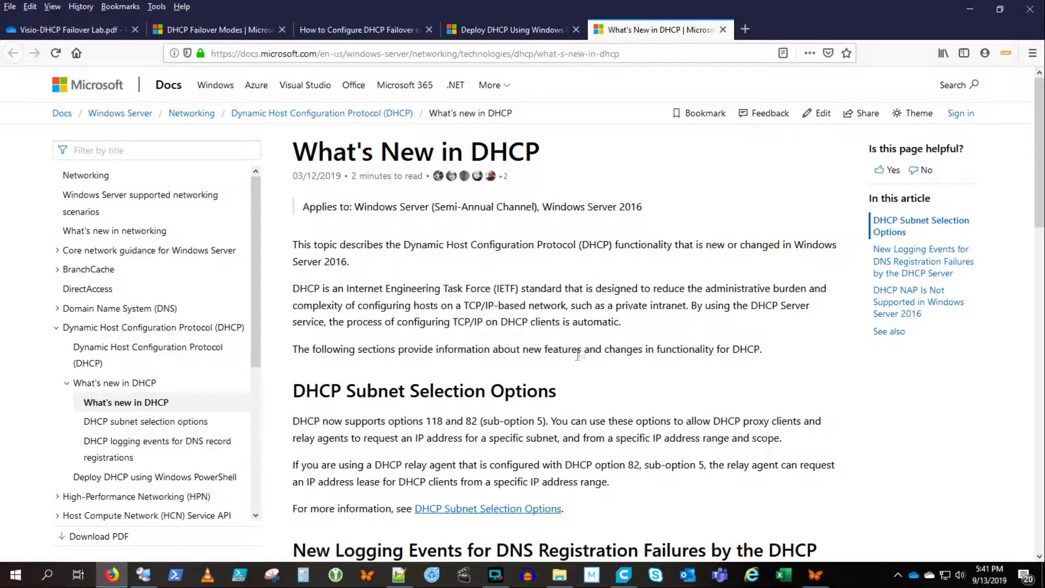
click(318, 534)
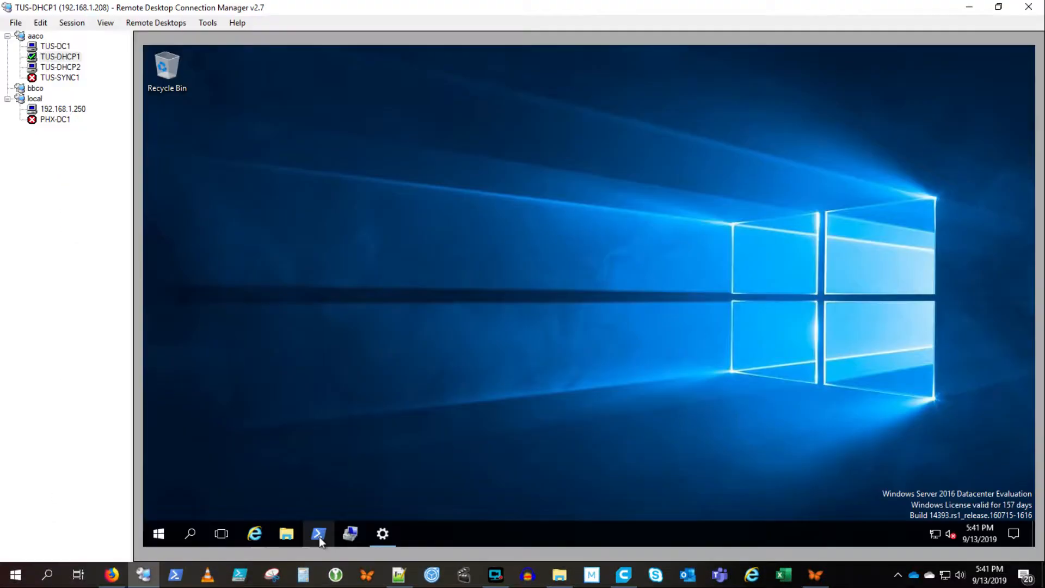
Step: Run Install-WindowsFeature DHCP, add security groups and restart dhcpserver on TUS-DHCP1, checking Server Manager
click(317, 533)
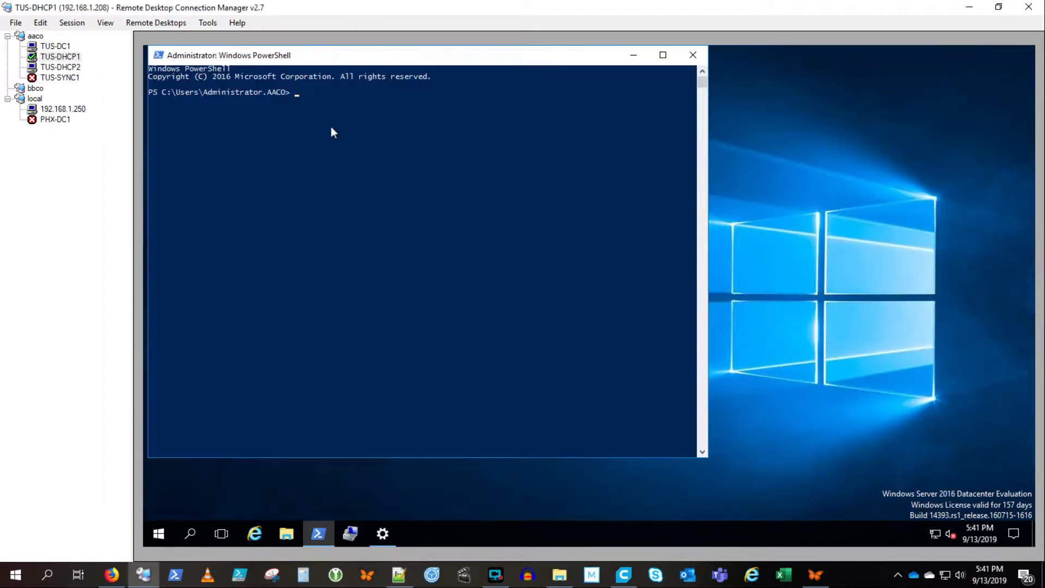
key(Return)
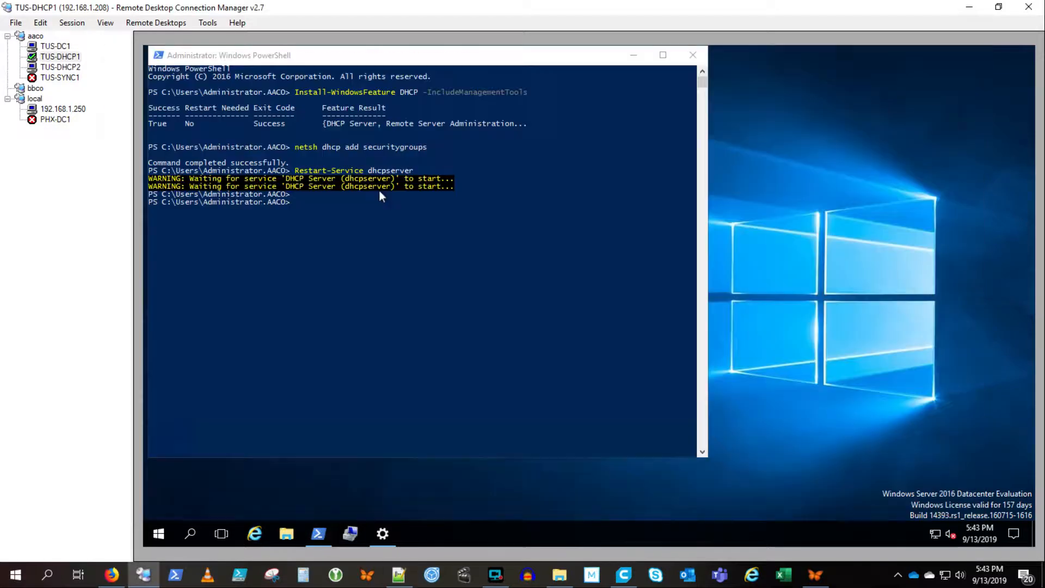
click(349, 534)
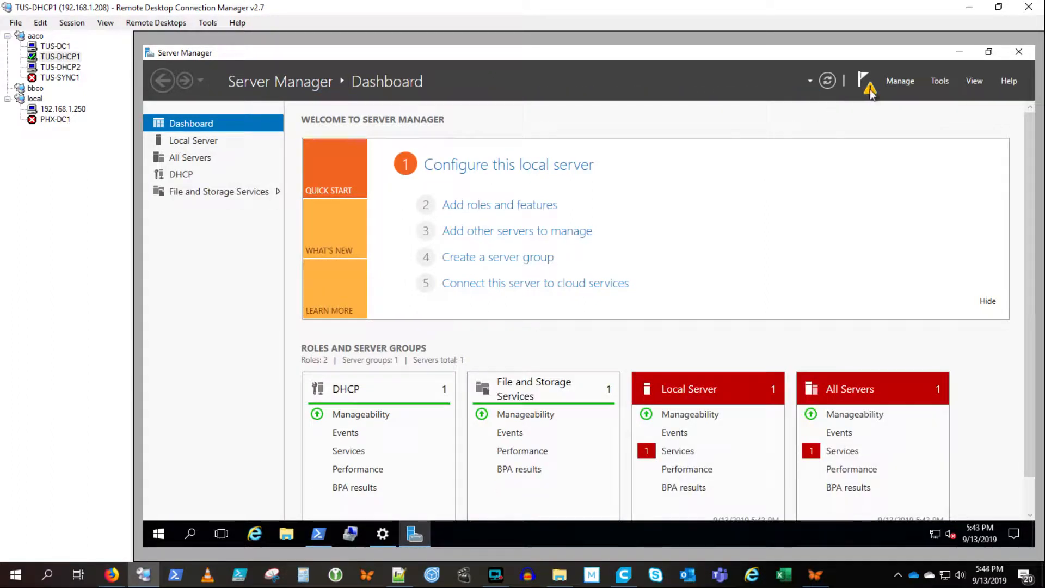
Step: Run Add-DhcpServerInDC and ConfigurationState 2 on TUS-DHCP1, check Server Manager, switch to TUS-DHCP2
click(866, 80)
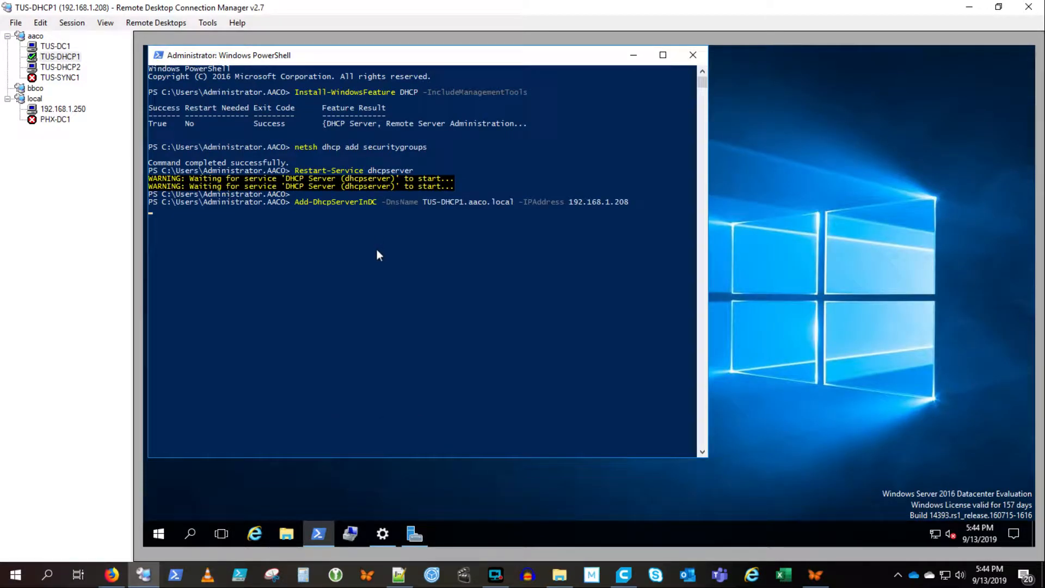
key(Return)
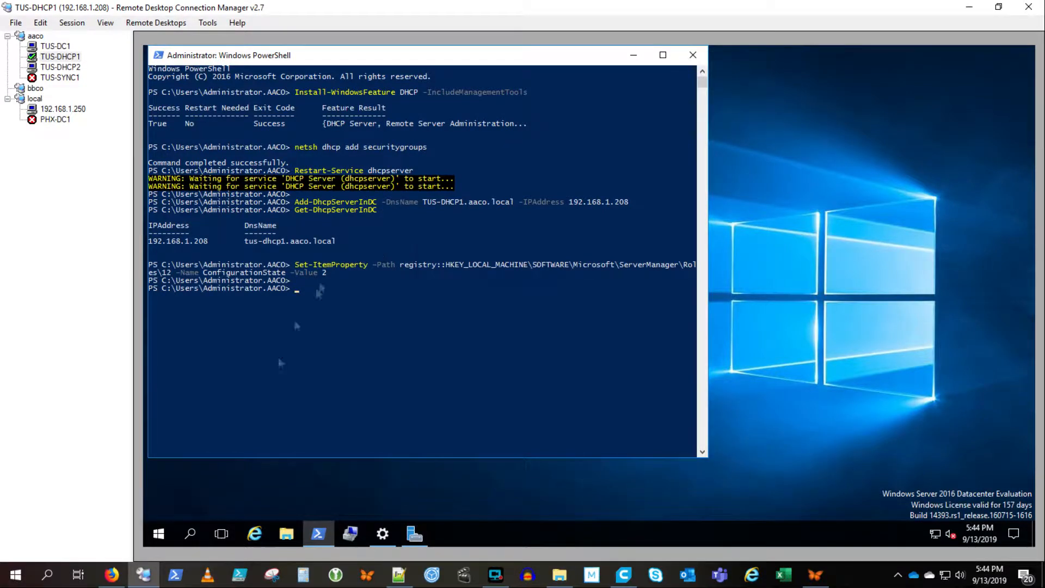
click(414, 533)
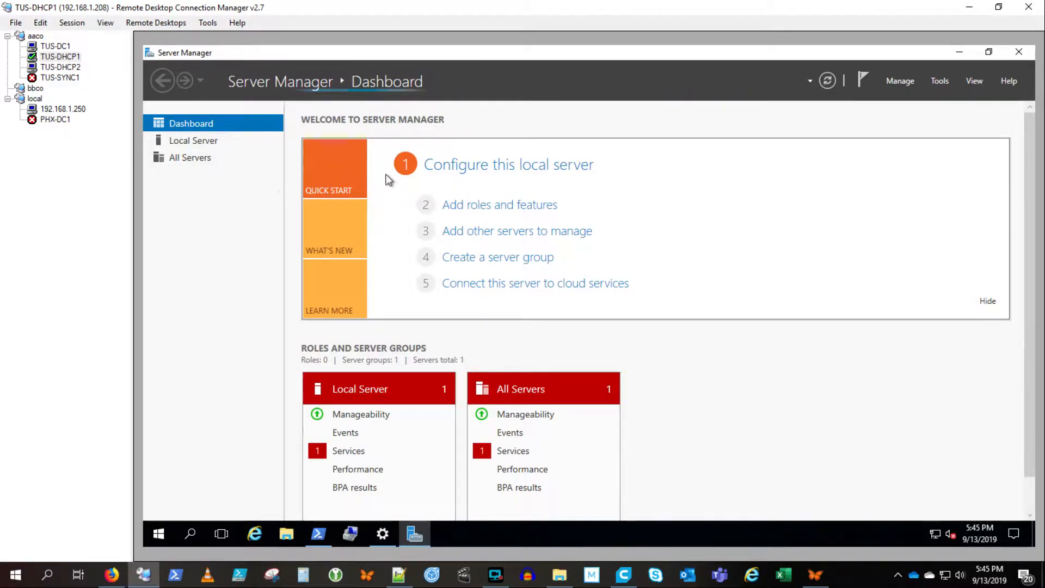
click(318, 534)
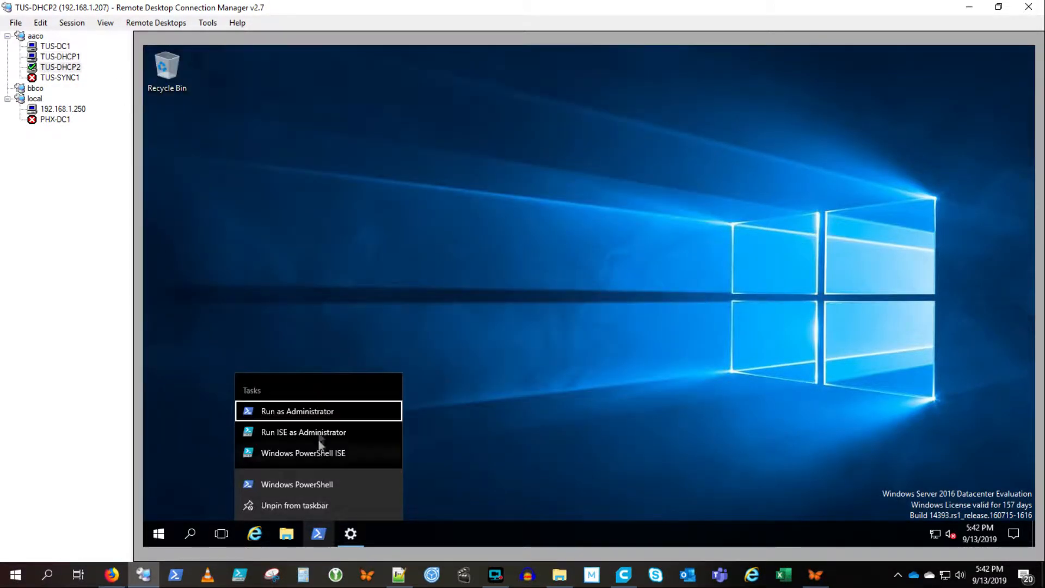
Step: Install DHCP on TUS-DHCP2 and enter Add-DhcpServerInDC for TUS-DHCP2.aaco.local at 192.168.1.207
click(296, 483)
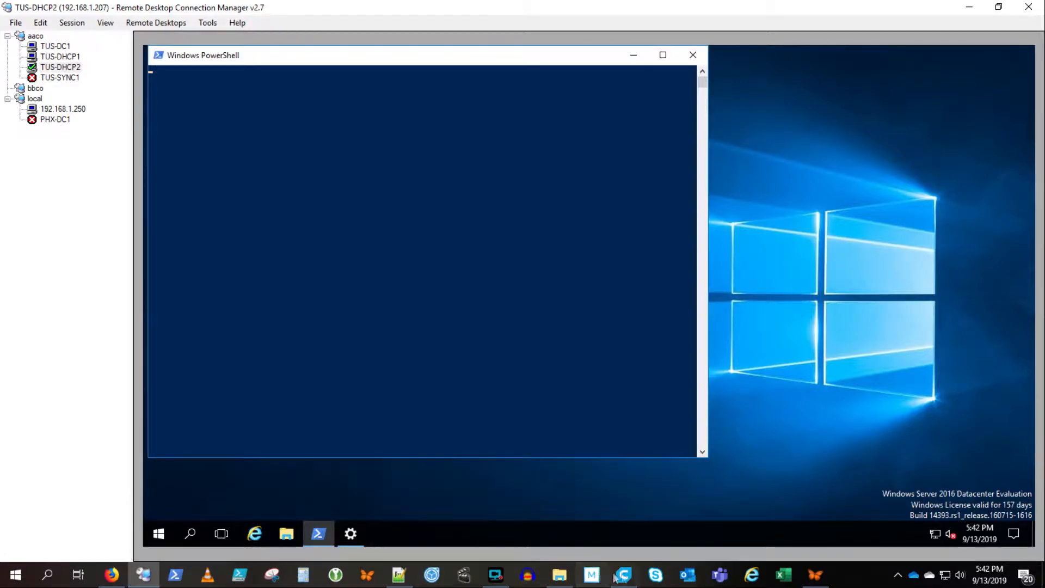
click(399, 574)
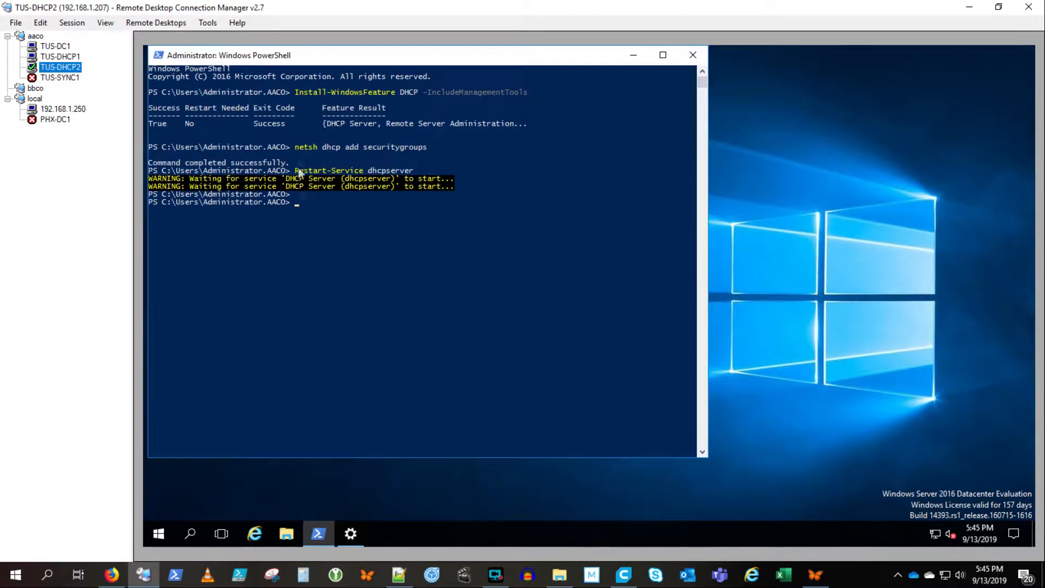
text(Add-DhcpServerInDC -DnsName TUS-DHCP2.aaco.local -IPAddress 192.168.1.207)
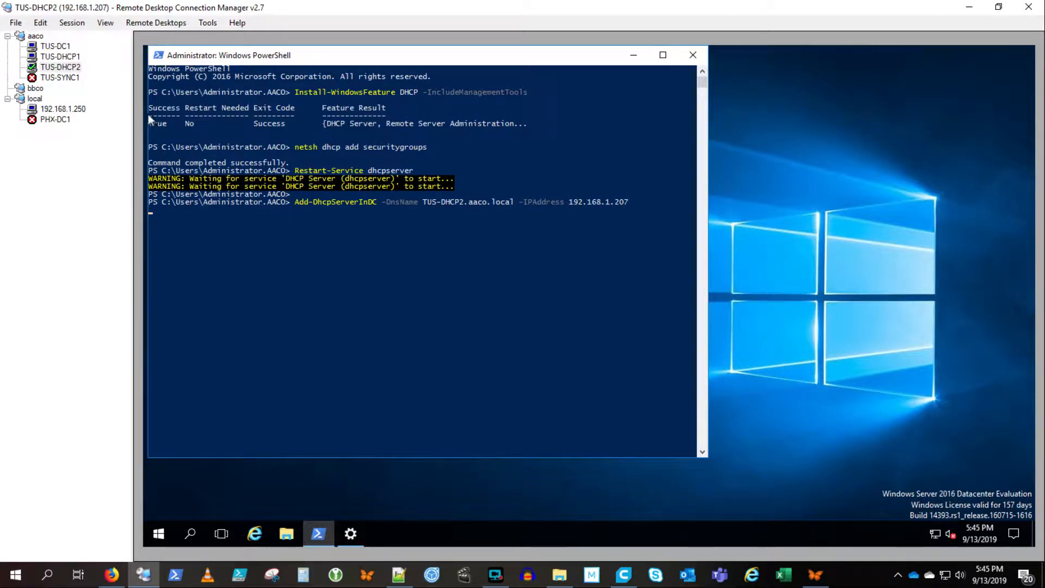
mouse_move(145, 116)
text(Get-DhcpServerInDC)
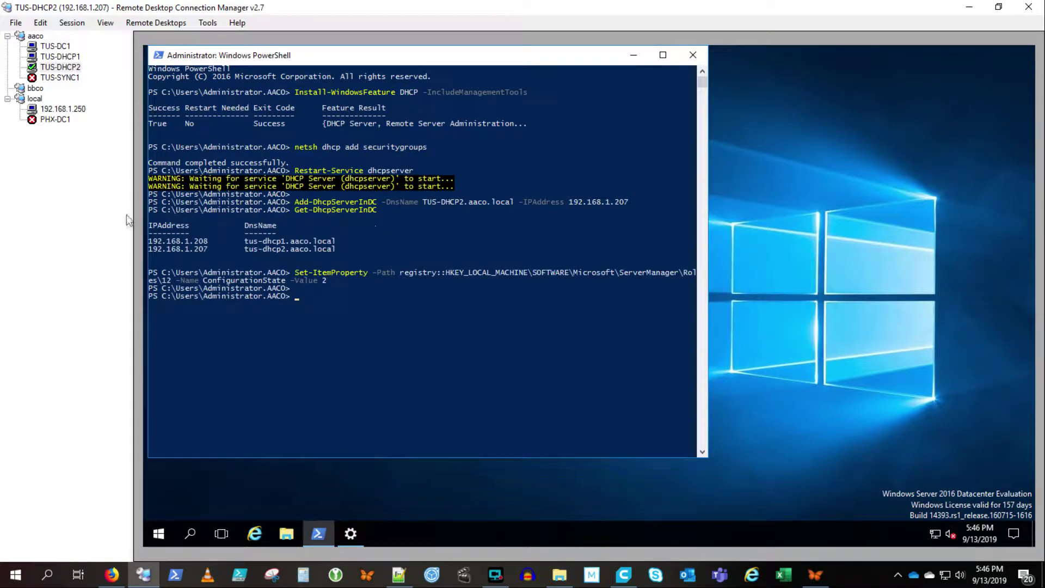
mouse_move(149, 148)
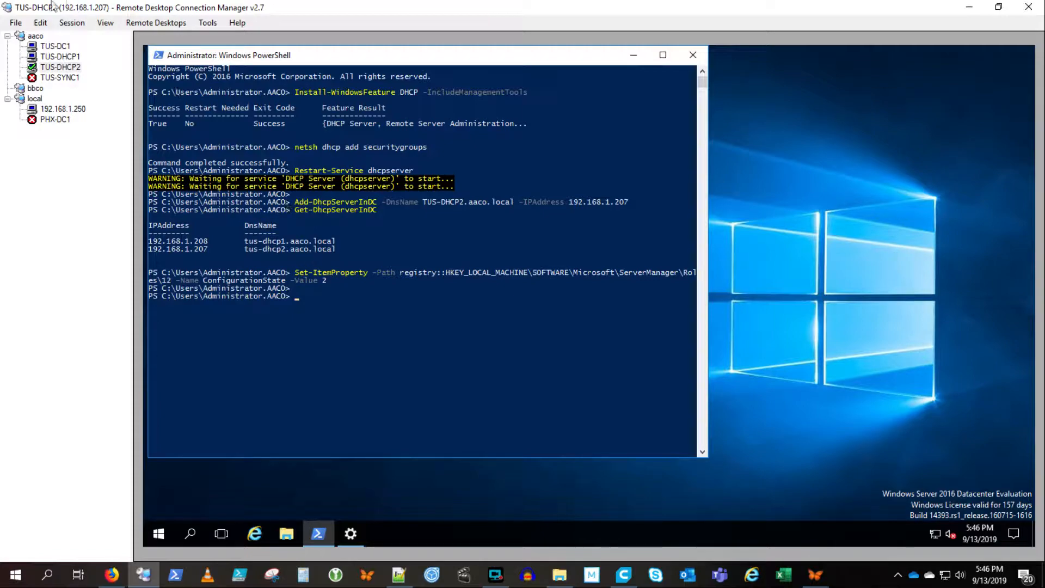
Step: Scroll the Technig guide to its 'don't create scope on the second one' advice, then back to TUS-DHCP1
click(111, 574)
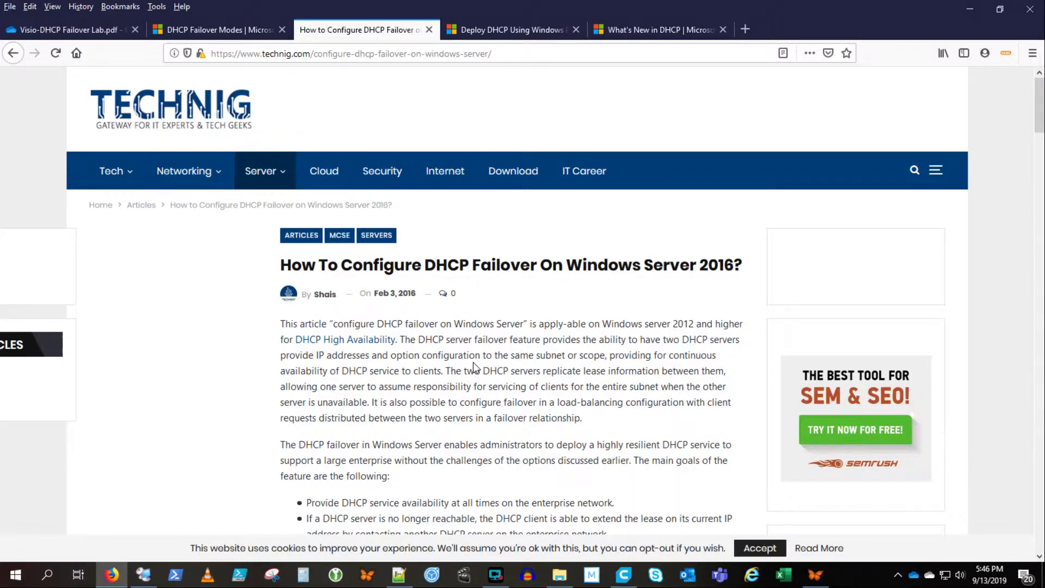
scroll(down, 3)
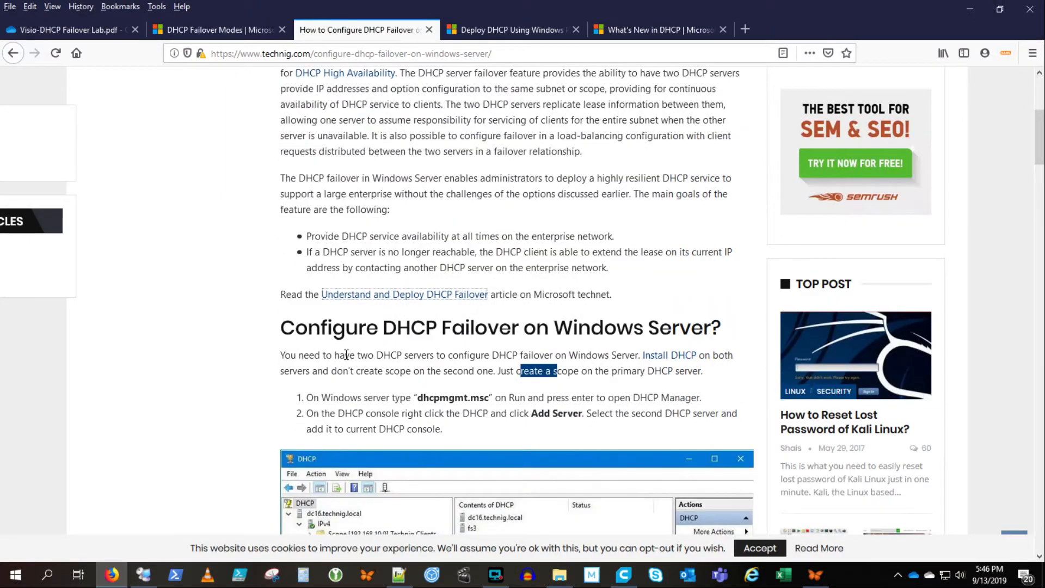
scroll(down, 3)
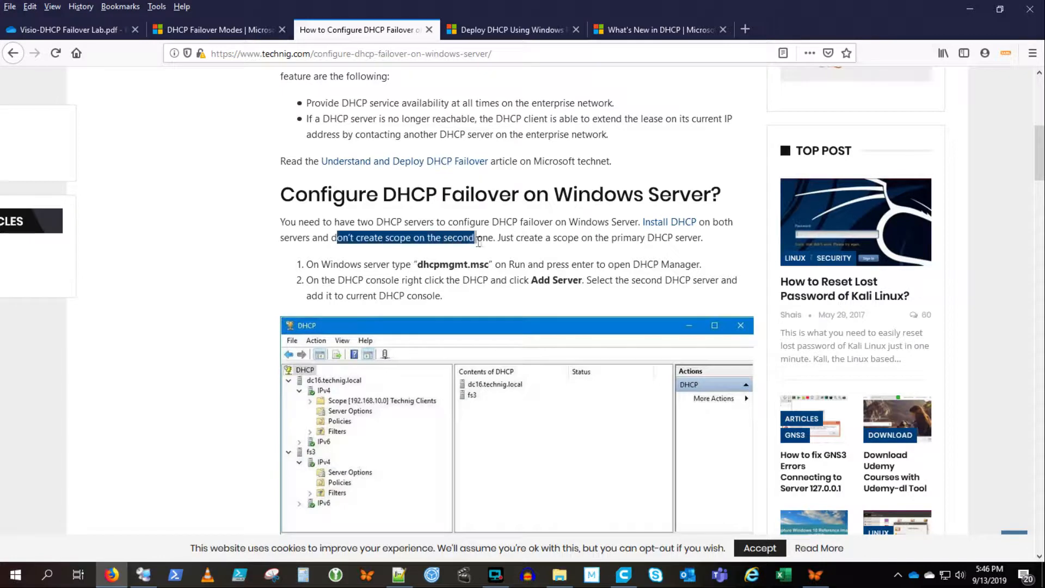
click(399, 574)
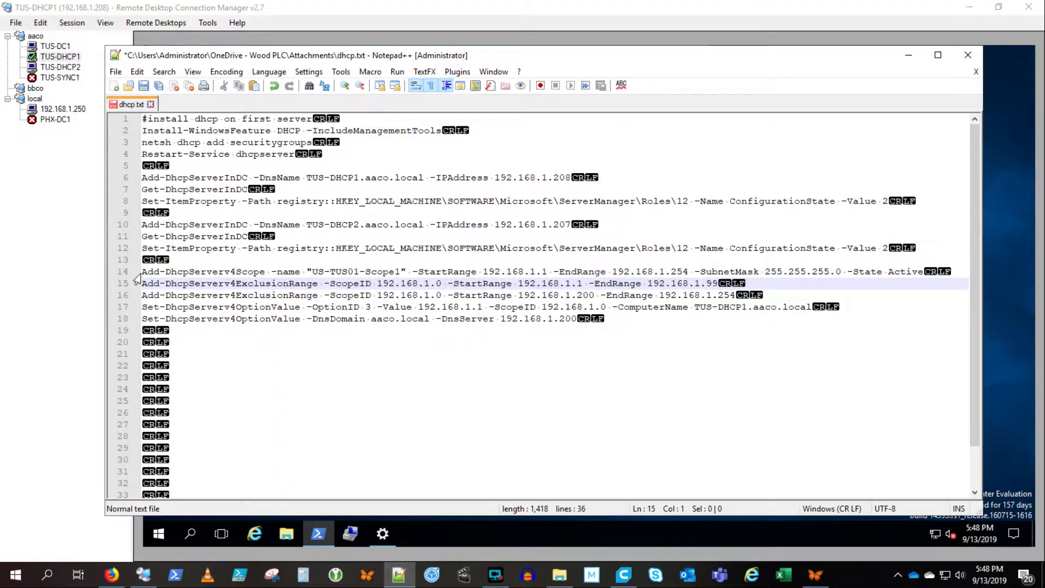
Step: Select the US-TUS01-Scope1 setup commands in the Notepad++ script to run on TUS-DHCP1
click(142, 271)
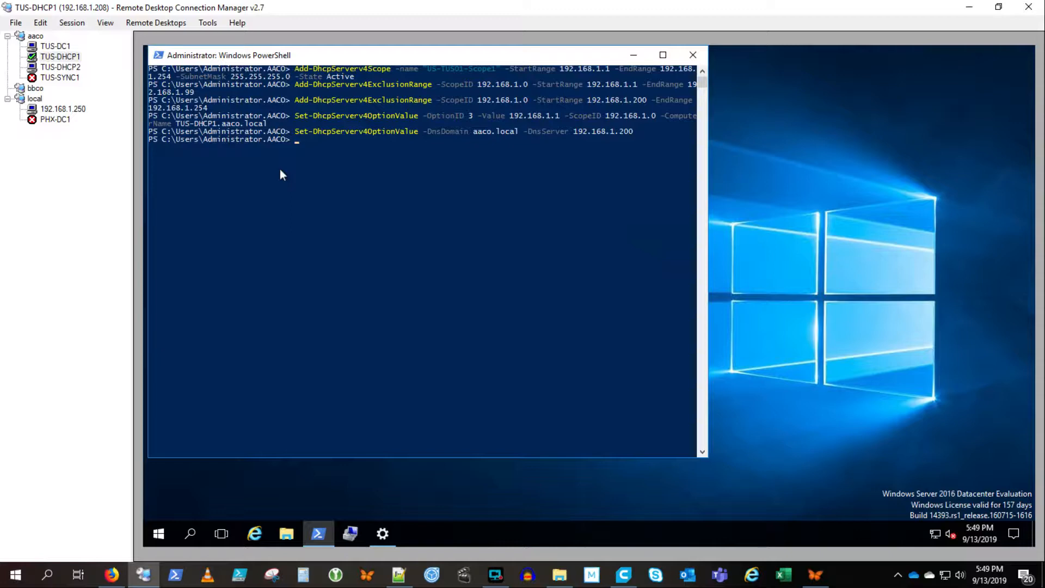
mouse_move(553, 84)
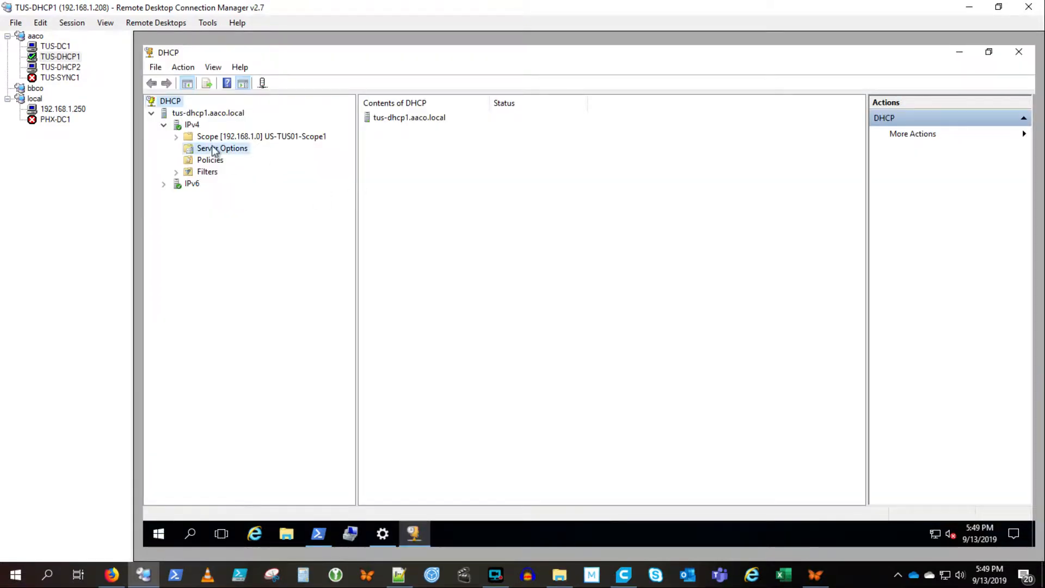
Step: Inspect Server Options, the scope's router/DNS options, address pool exclusions and current leases
click(222, 148)
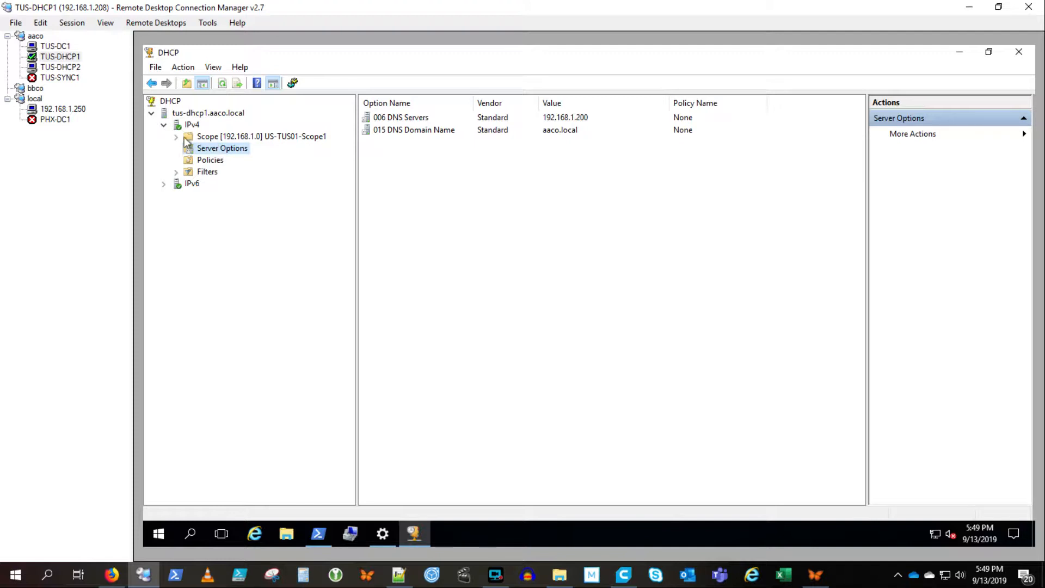
click(176, 136)
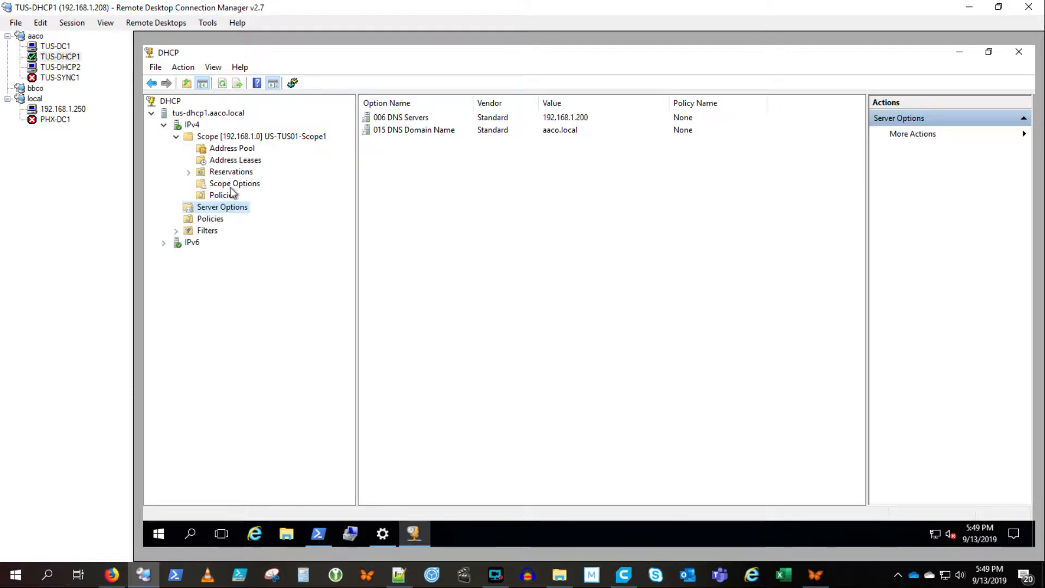
click(234, 183)
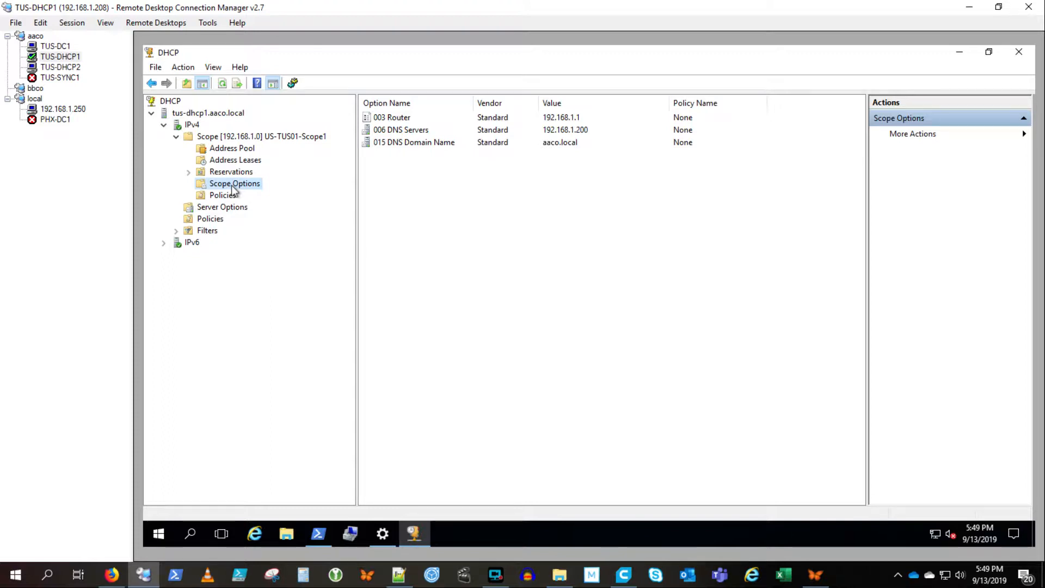
mouse_move(277, 155)
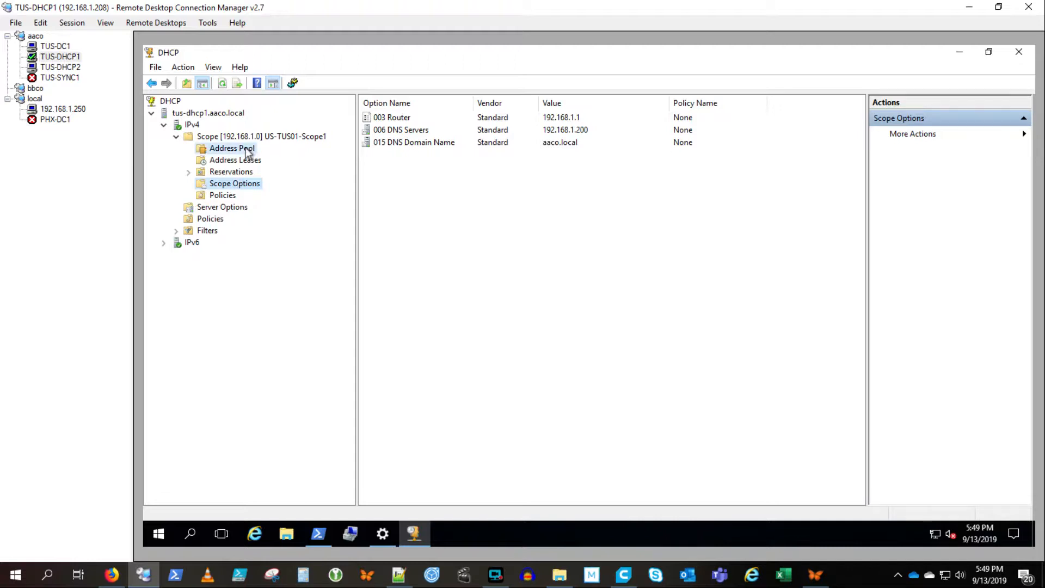
click(230, 148)
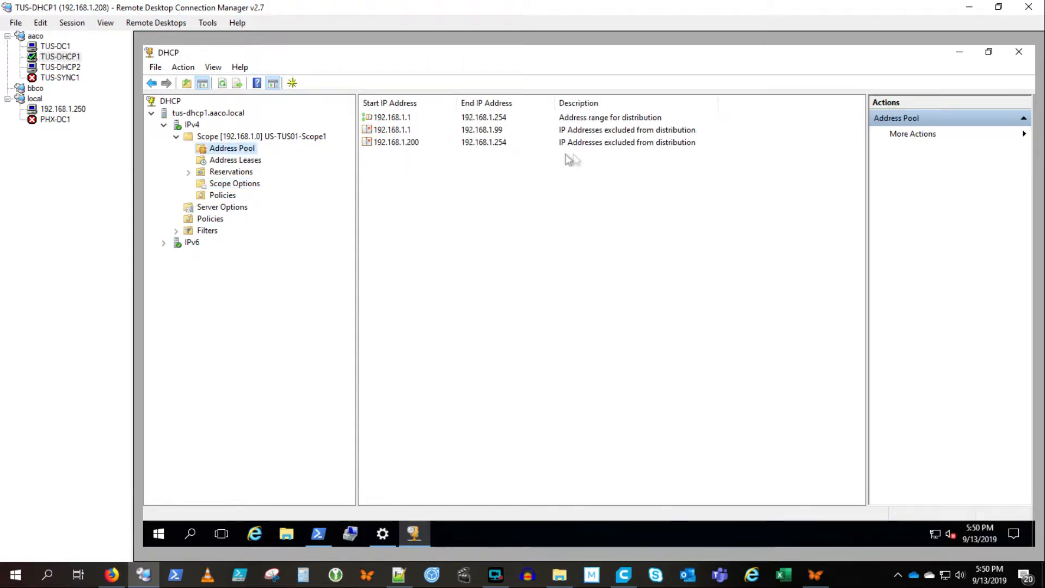
mouse_move(663, 144)
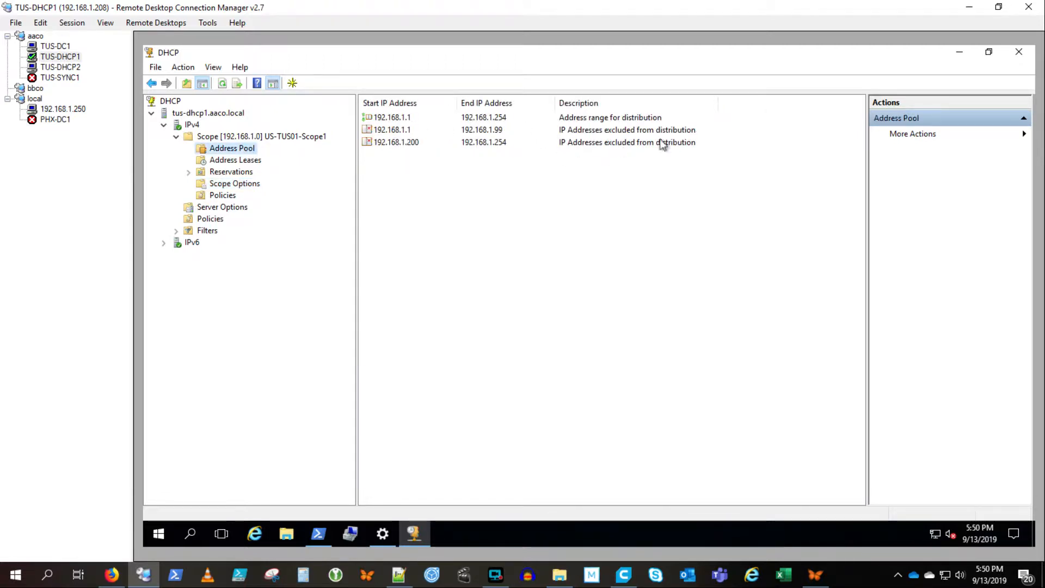
click(235, 160)
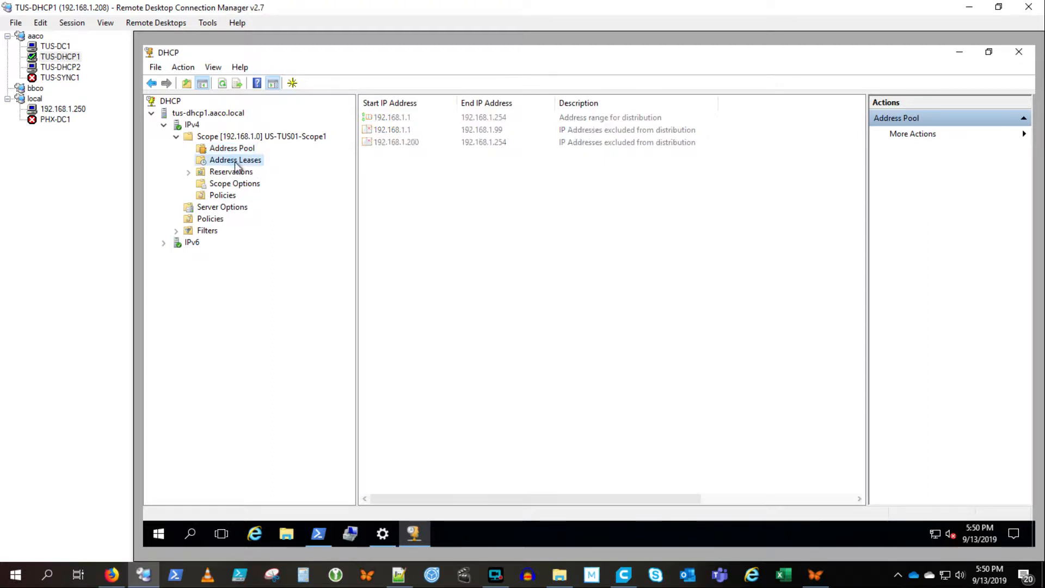
click(235, 159)
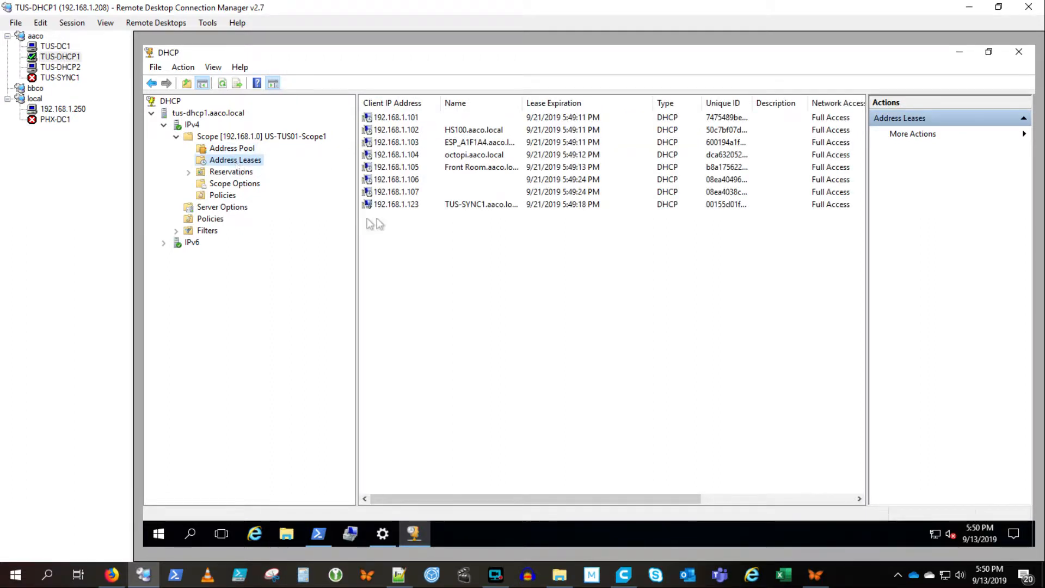
click(397, 203)
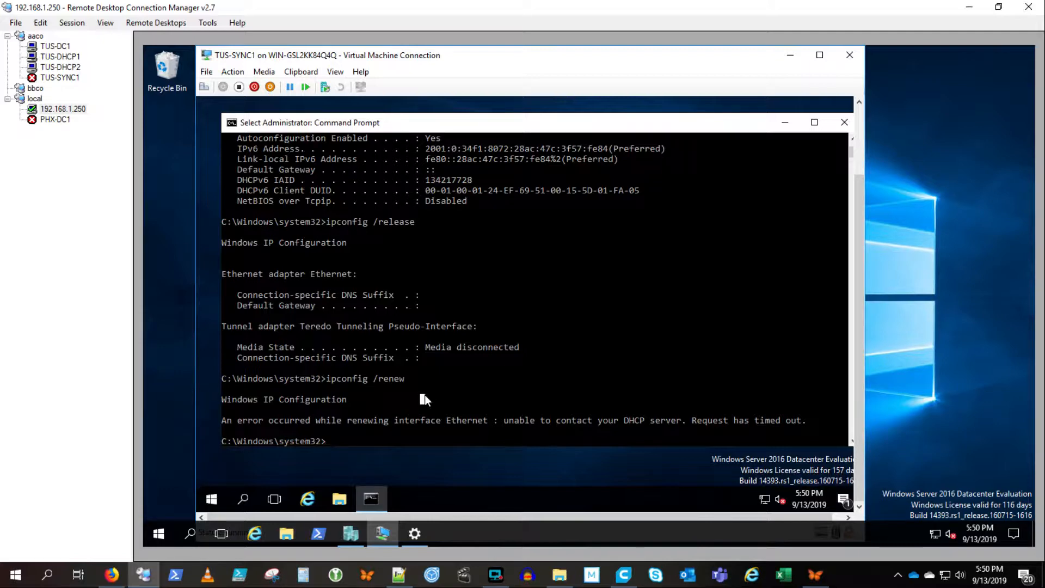
Step: Renew TUS-SYNC1's DHCP lease with ipconfig /renew
text(io)
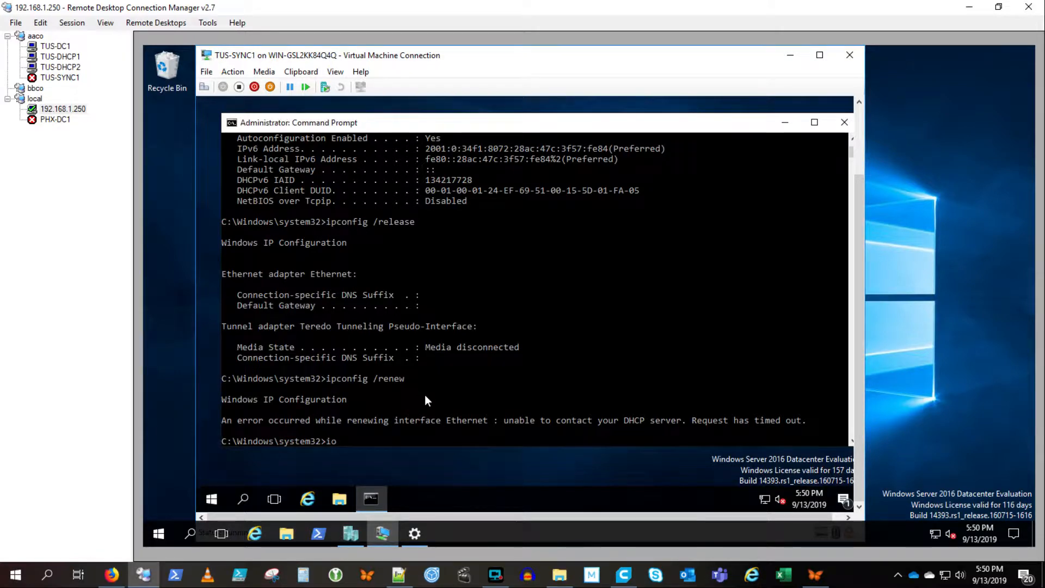
text(pconfig /renew)
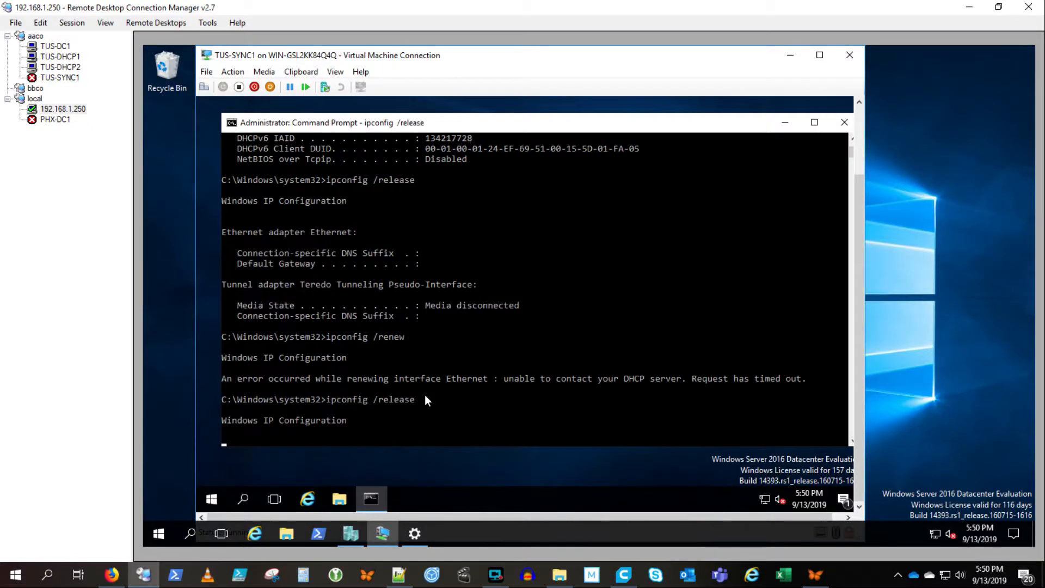
text(ipconfig /renew)
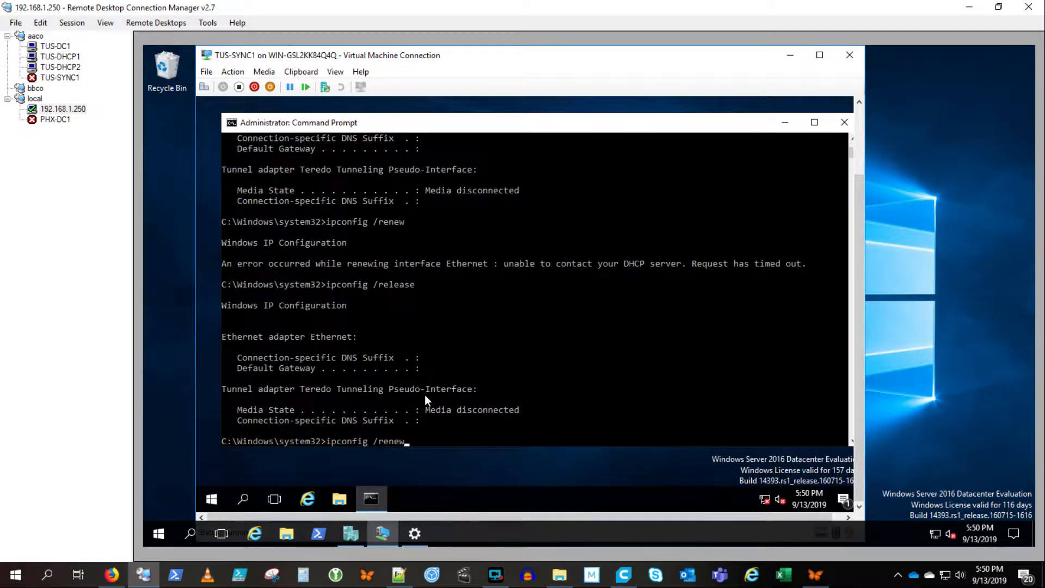
key(Return)
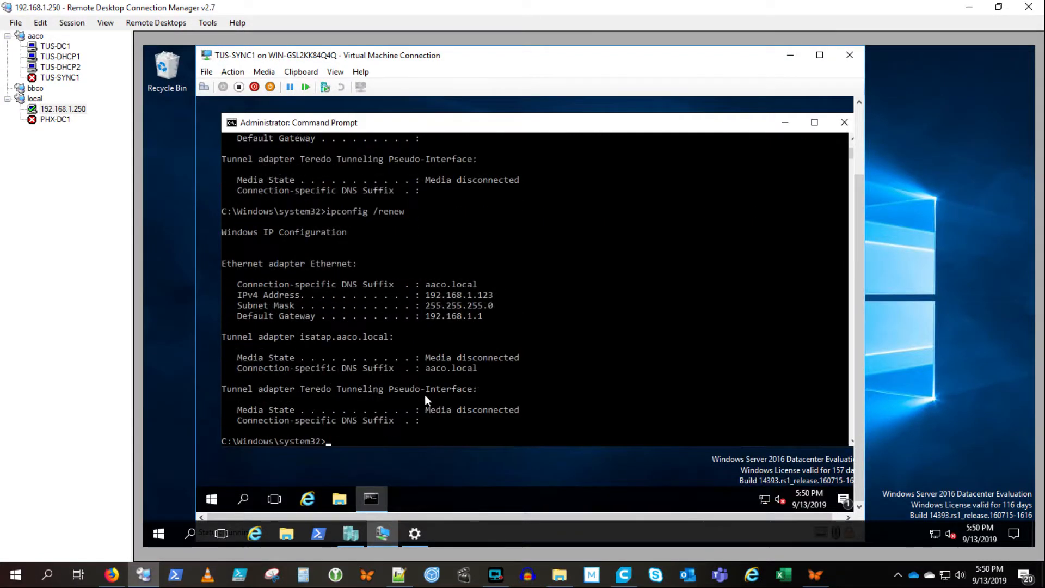
Step: Show full IP details confirming 192.168.1.123 from DHCP server 192.168.1.208, then return to TUS-DHCP1
text(ipconfig /all)
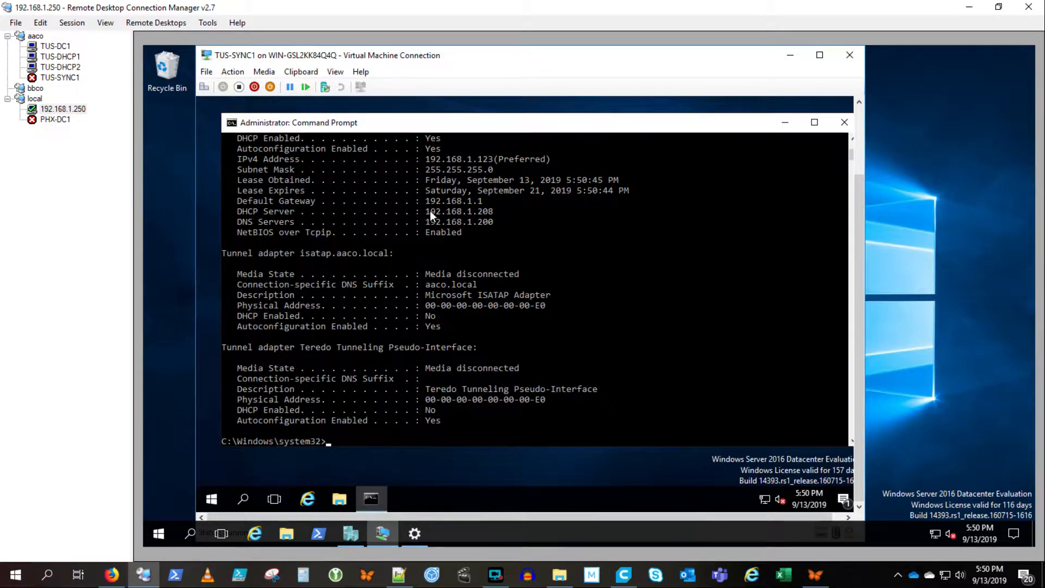
double_click(458, 211)
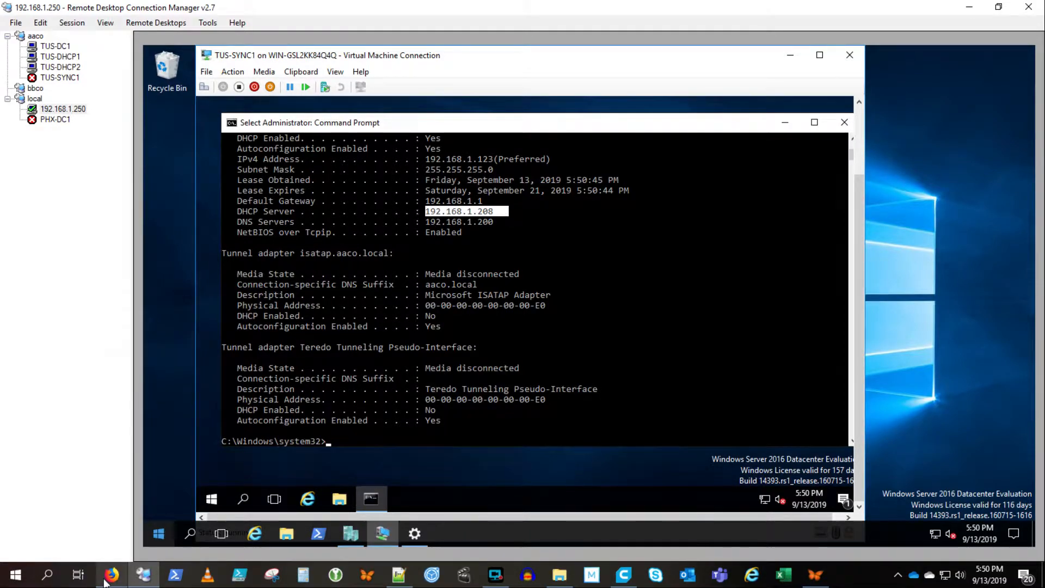
click(112, 575)
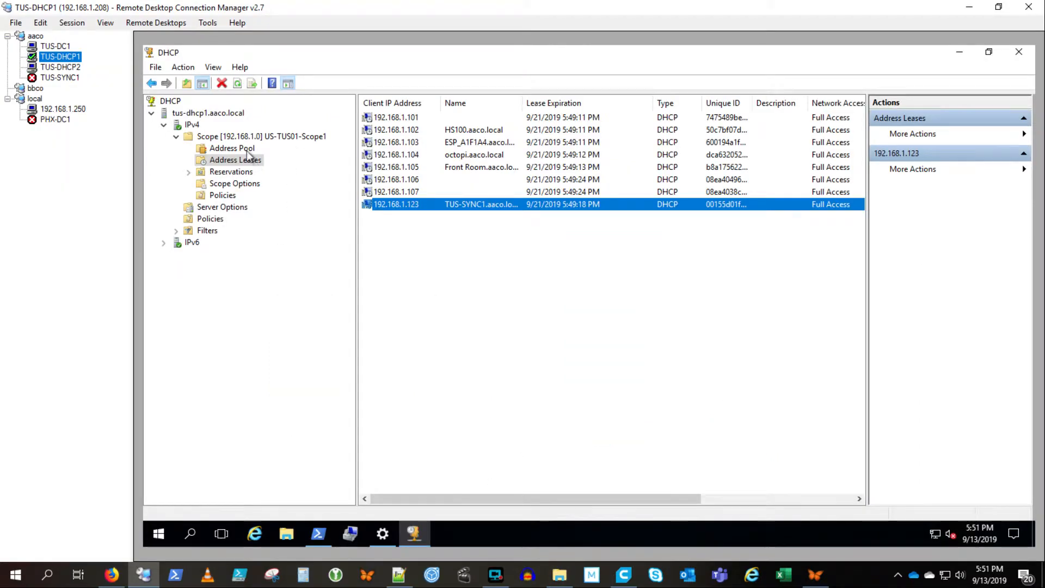
mouse_move(198, 124)
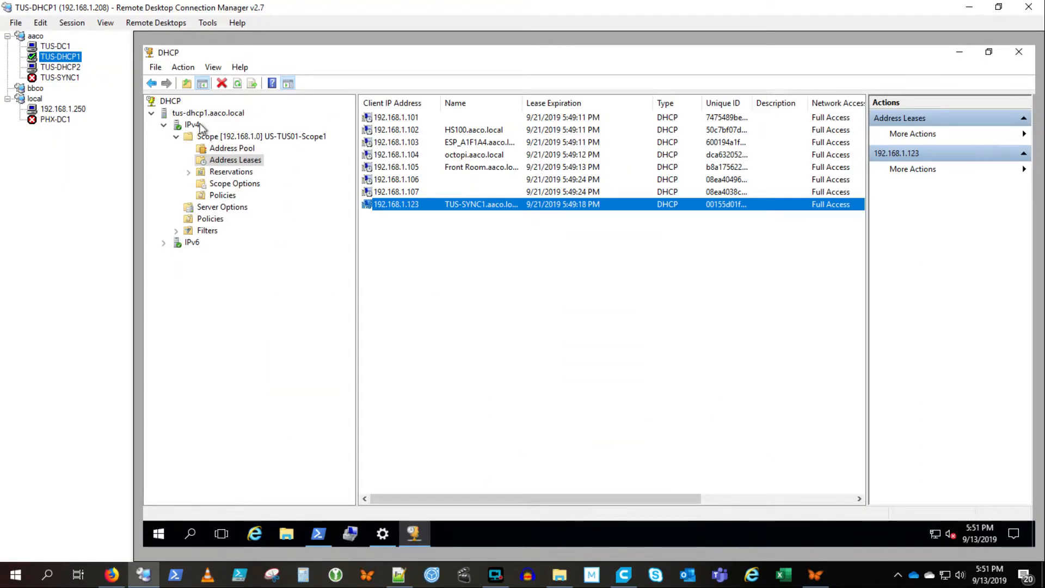
Step: Start the Configure Failover wizard from the IPv4 node on TUS-DHCP1
right_click(194, 126)
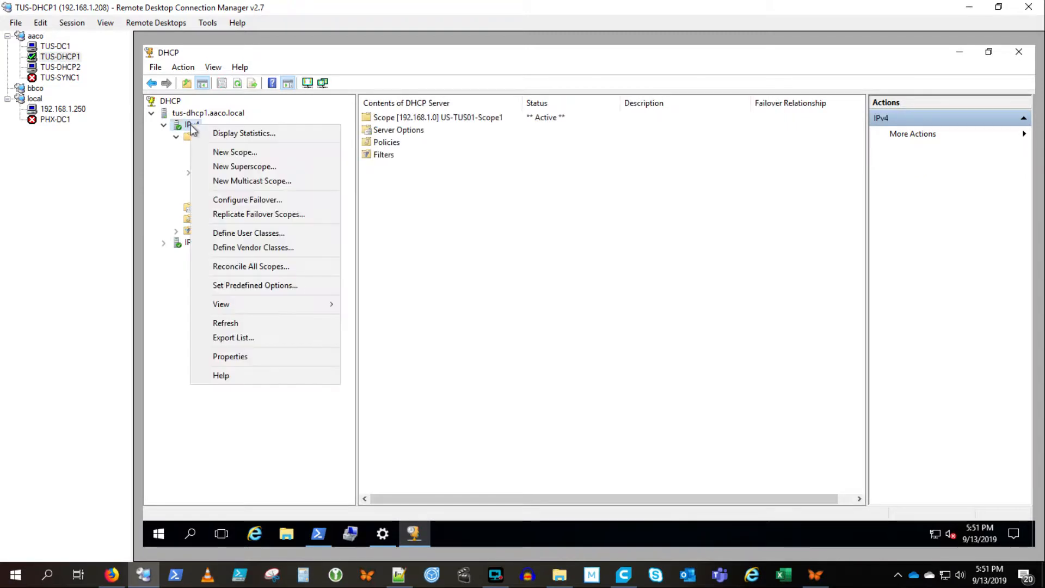
mouse_move(247, 229)
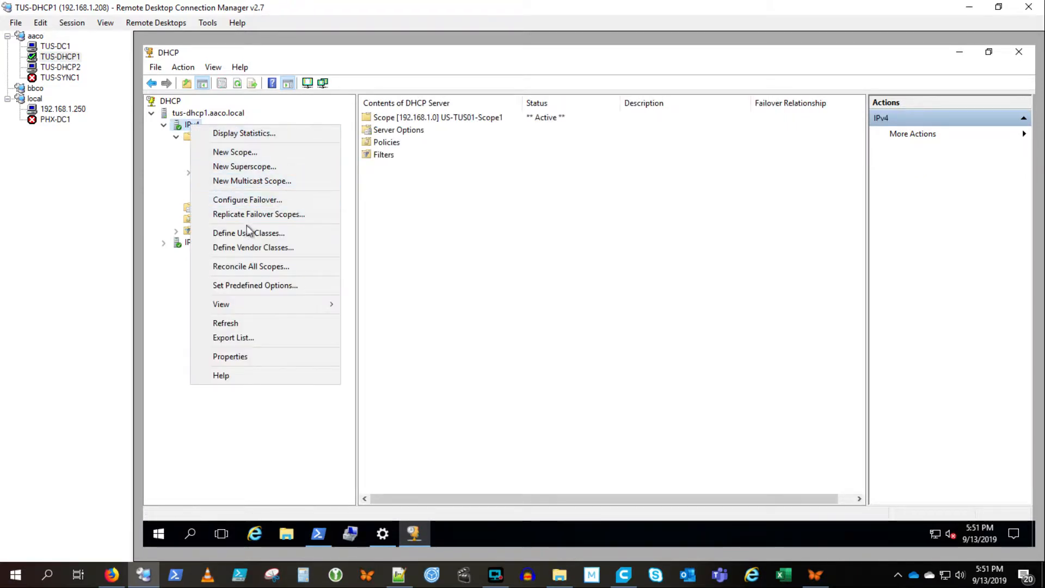
mouse_move(247, 199)
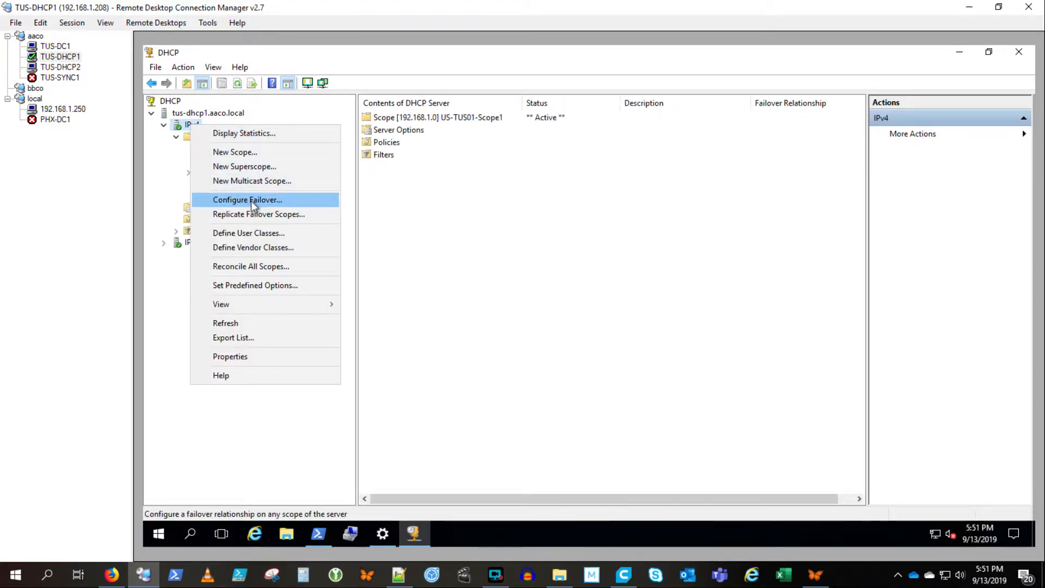
click(247, 200)
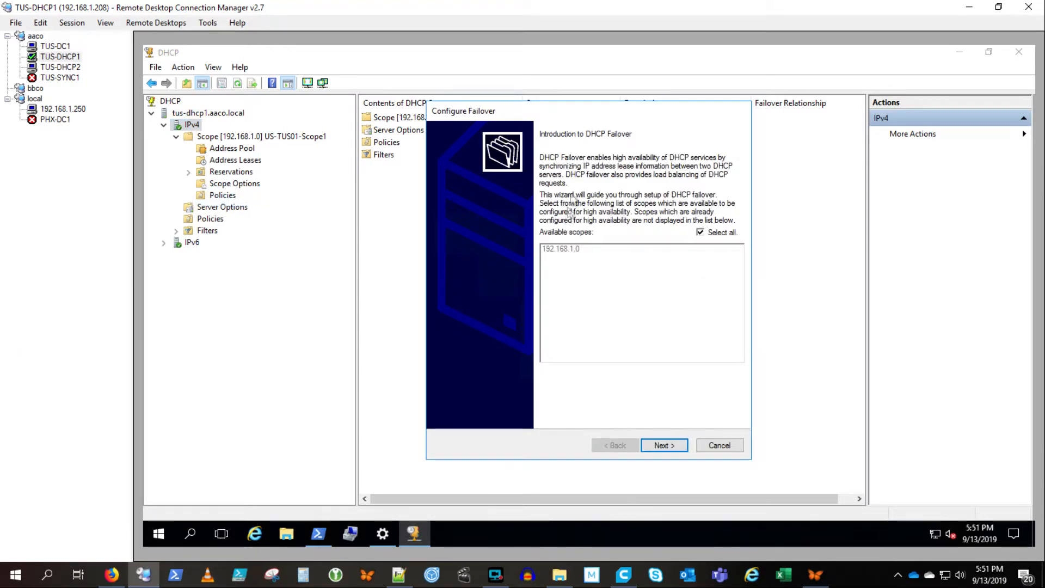
click(664, 445)
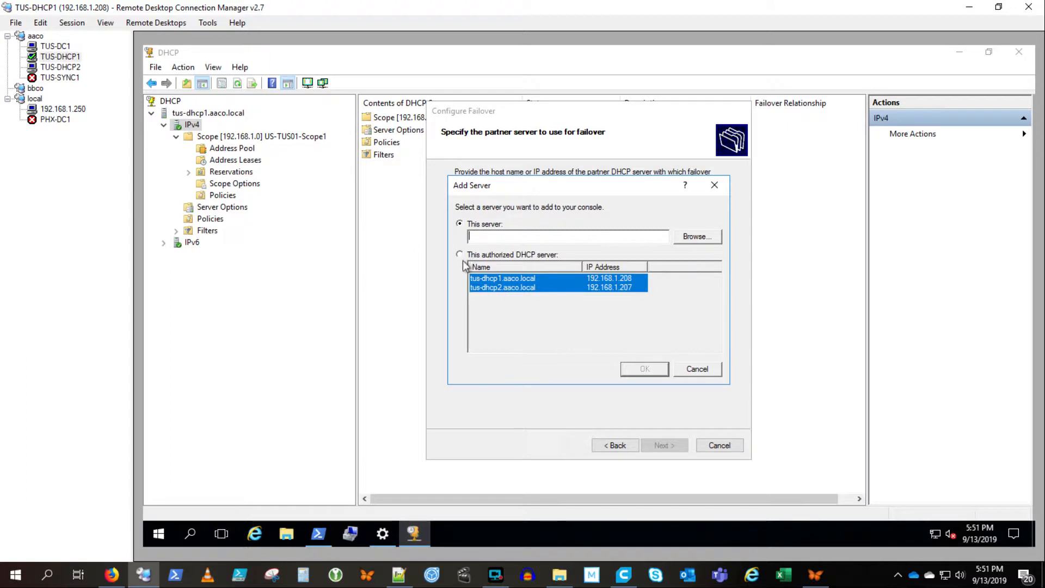
Step: Add authorized DHCP server tus-dhcp2.aaco.local (192.168.1.207) as the failover partner
click(460, 254)
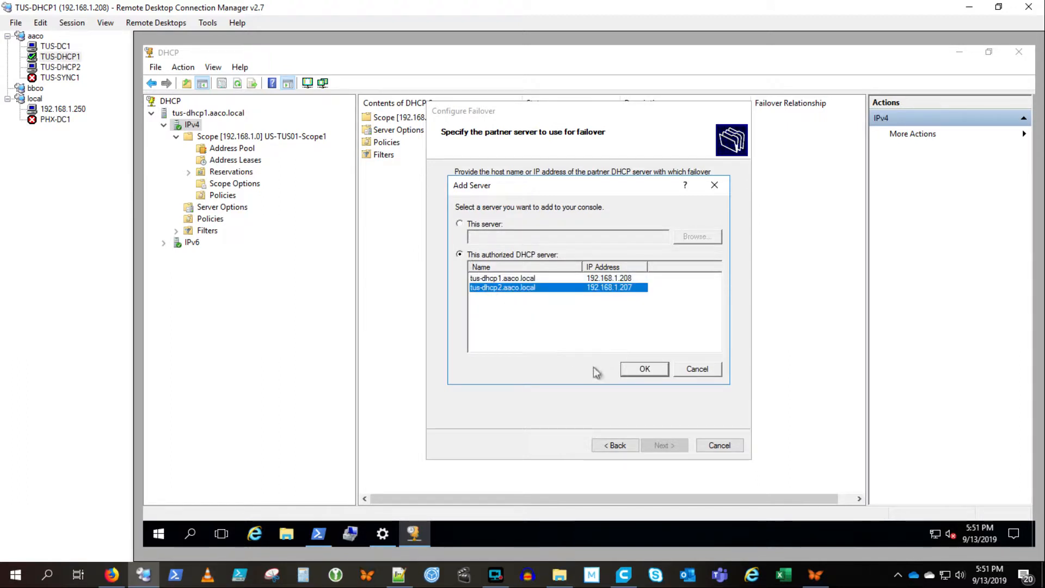
click(643, 369)
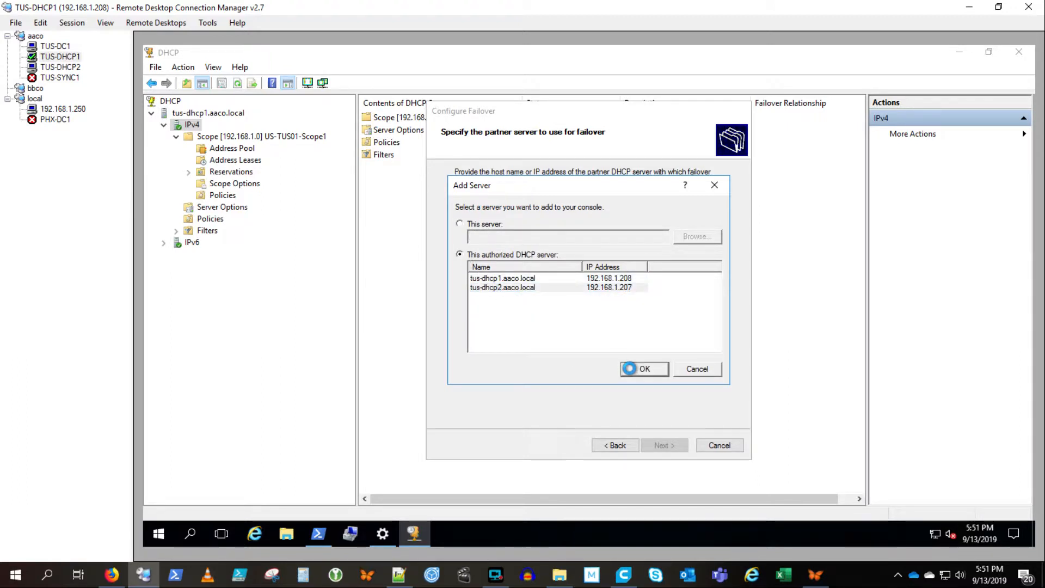
click(643, 369)
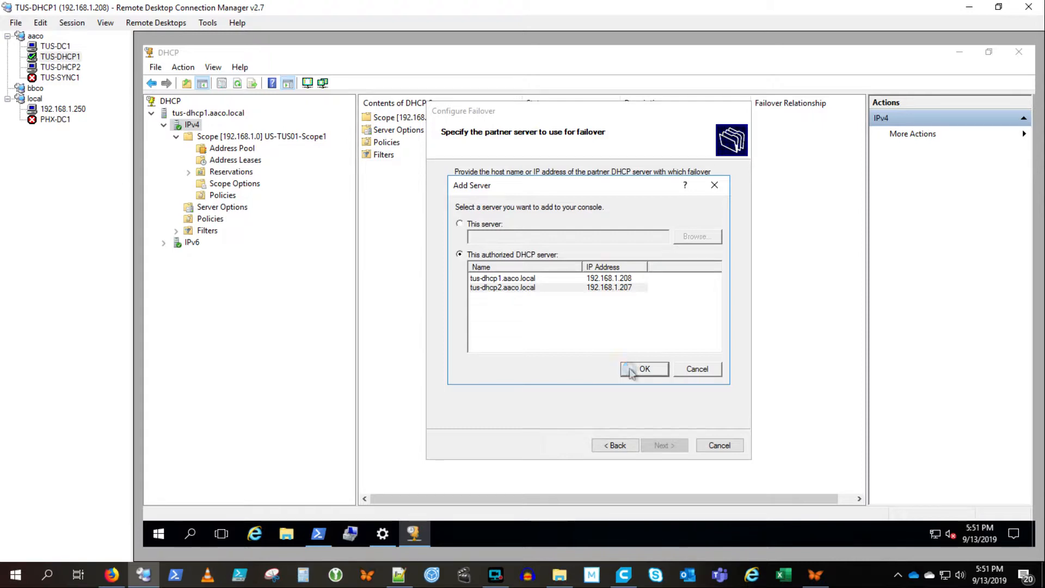
click(643, 369)
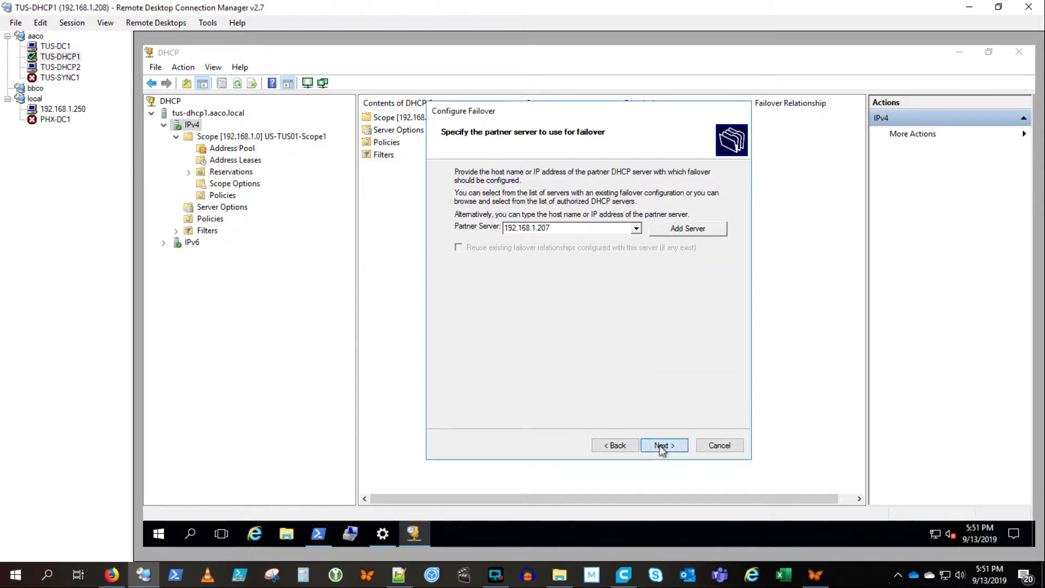
Step: Create the Hot standby failover relationship with 192.168.1.207 and close the successful progress log
click(663, 446)
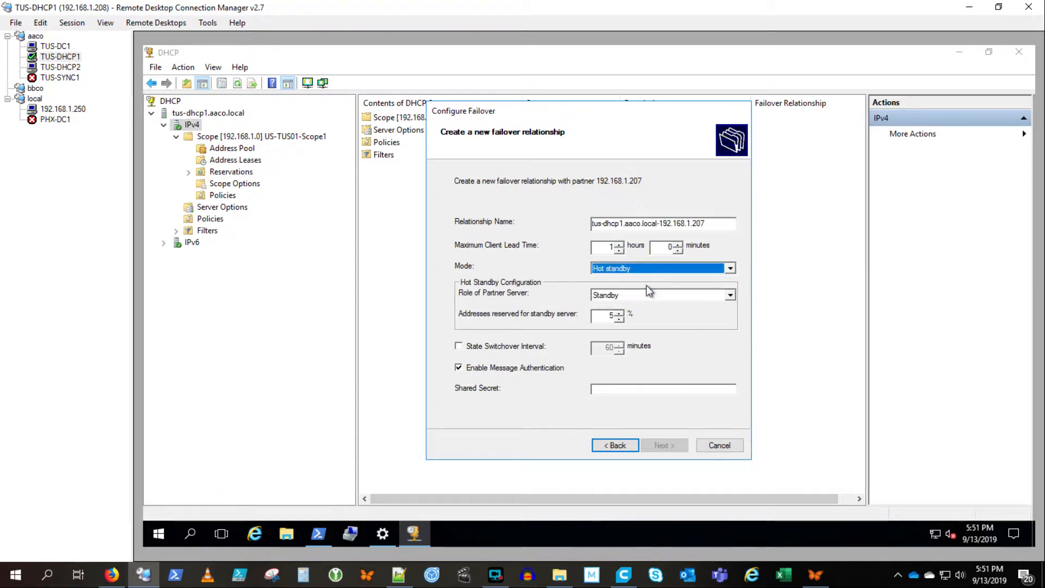
mouse_move(637, 307)
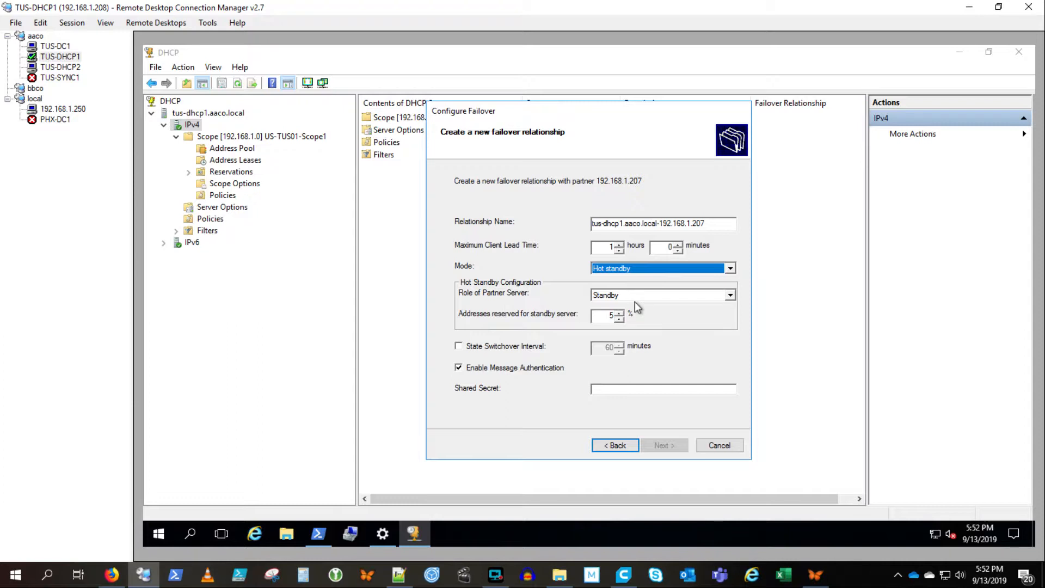
mouse_move(562, 326)
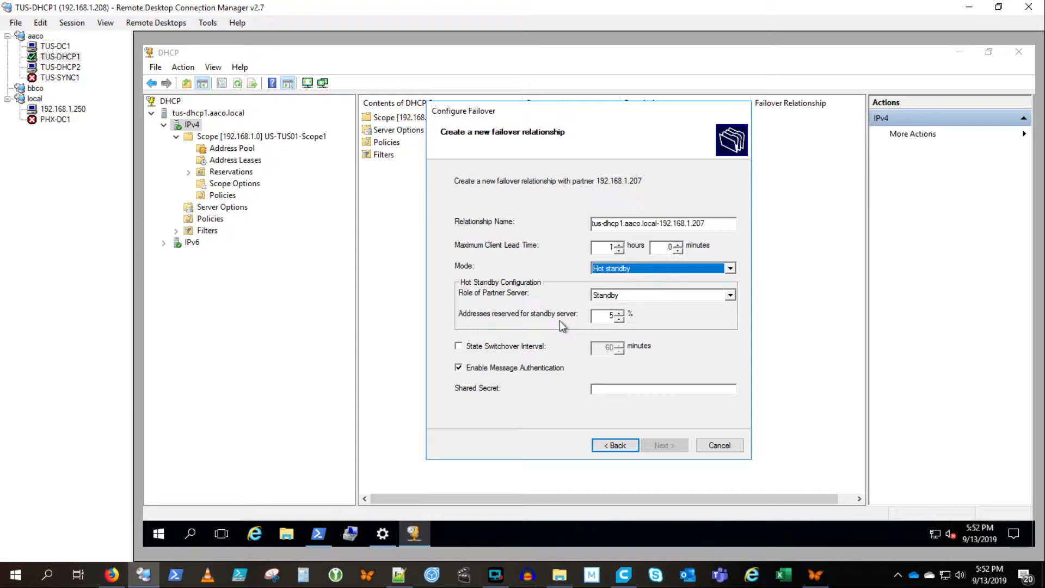
mouse_move(530, 376)
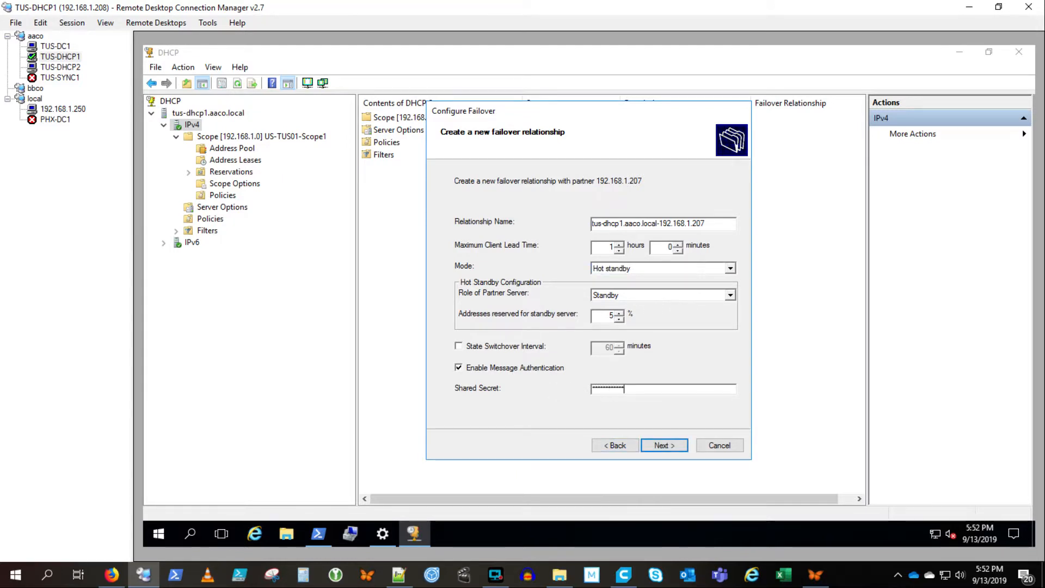
mouse_move(663, 445)
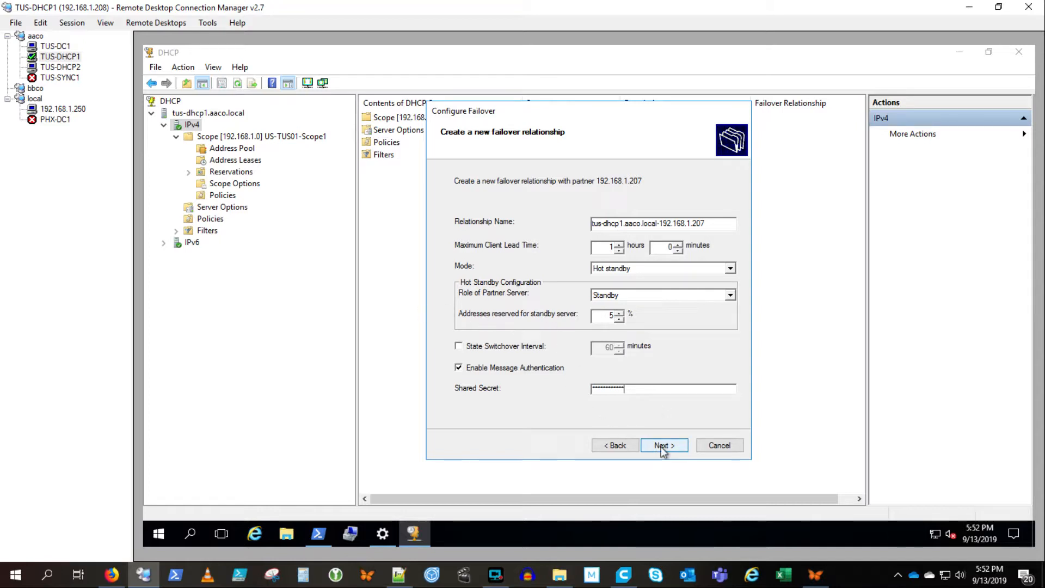
click(663, 445)
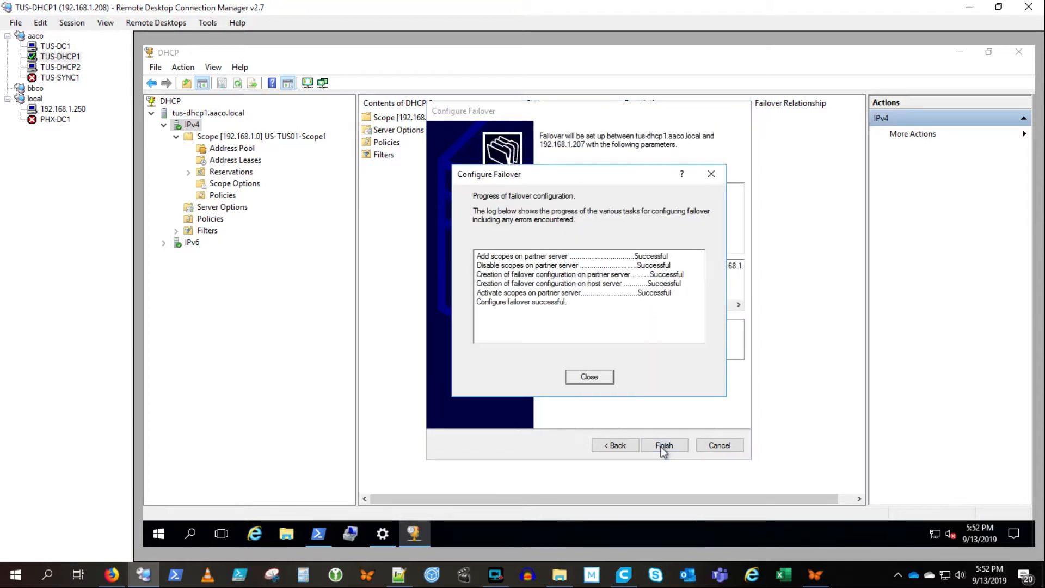
mouse_move(589, 376)
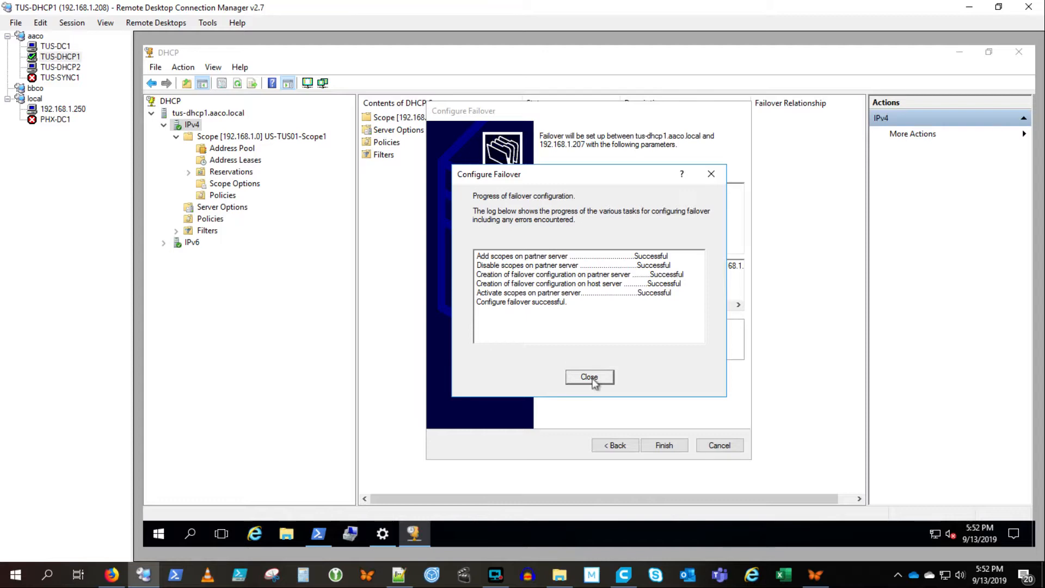
click(589, 377)
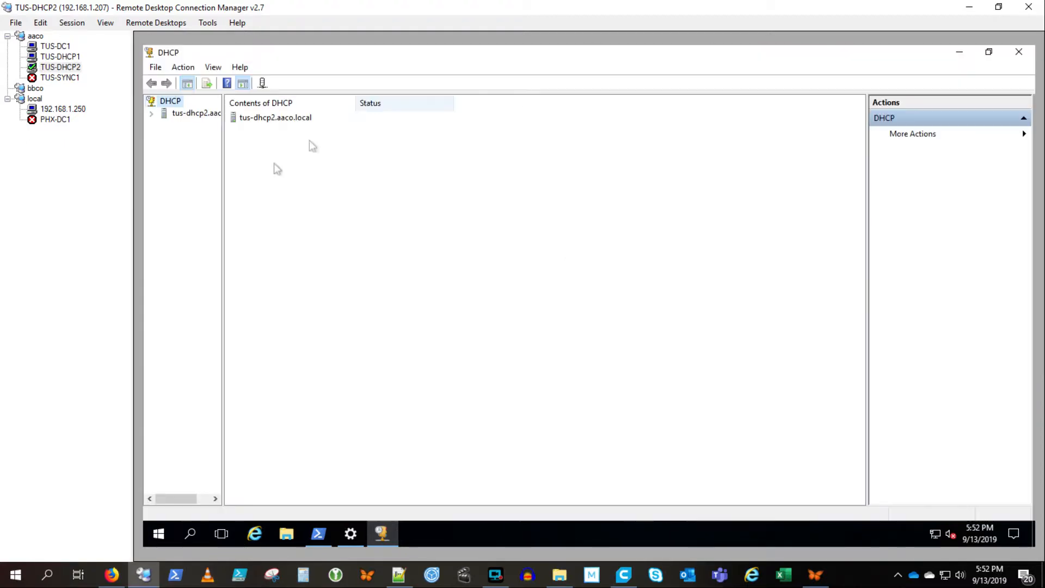
Step: View the replicated US-TUS01-Scope1 scope options on tus-dhcp2, then return to TUS-DHCP1
drag(224, 230, 311, 230)
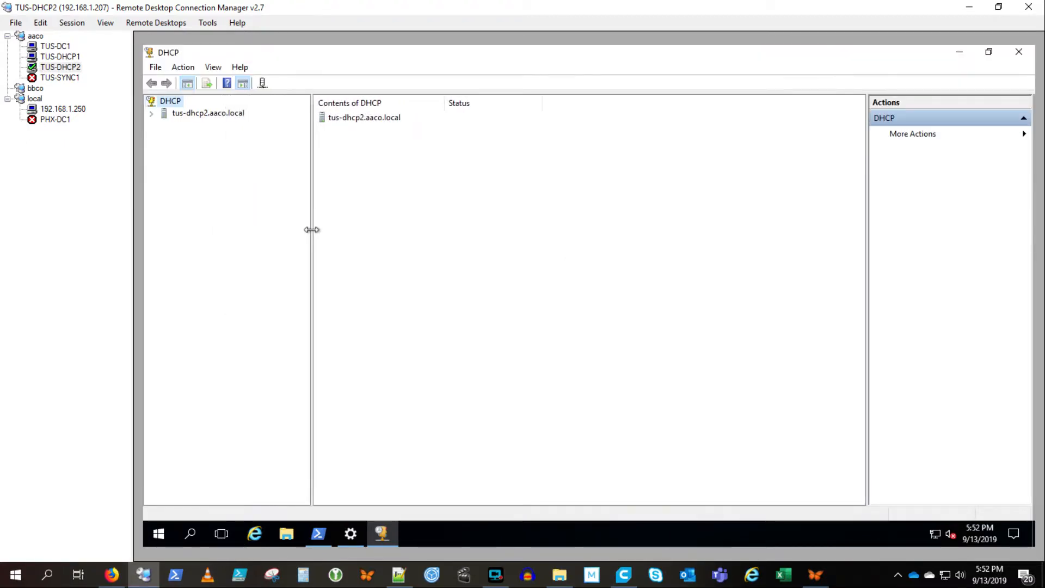
click(150, 112)
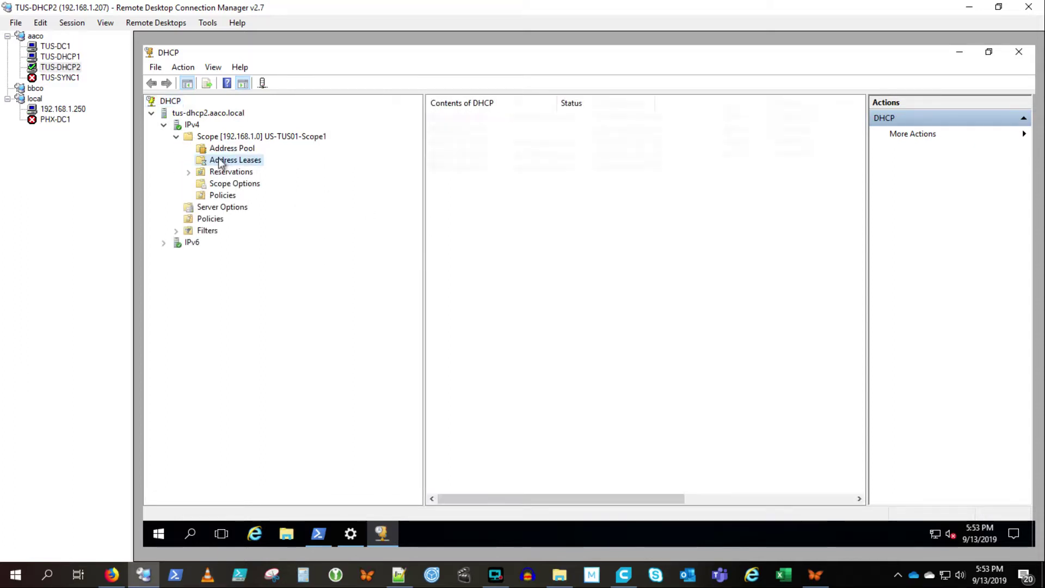
click(234, 183)
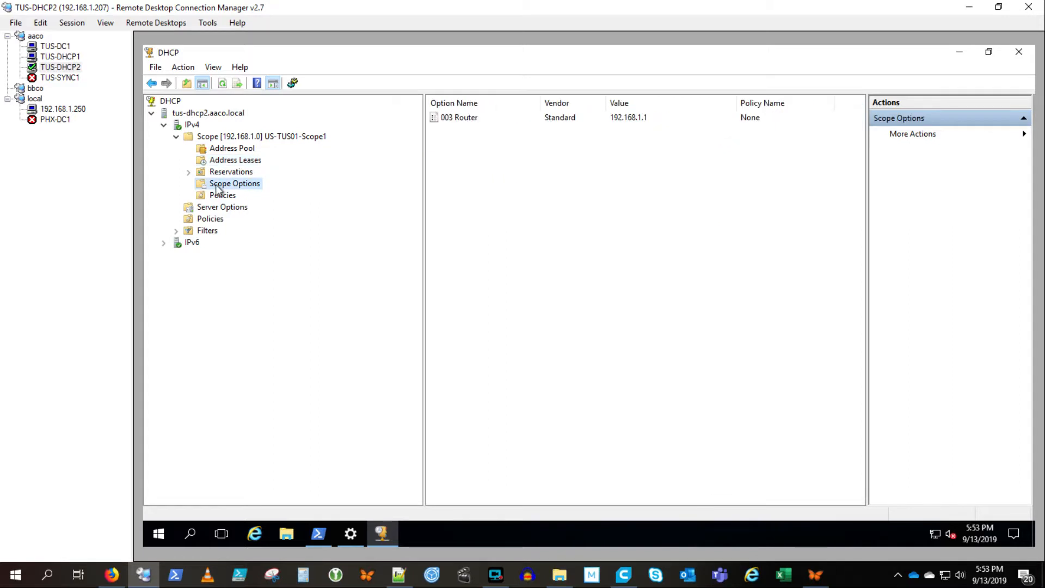
click(60, 56)
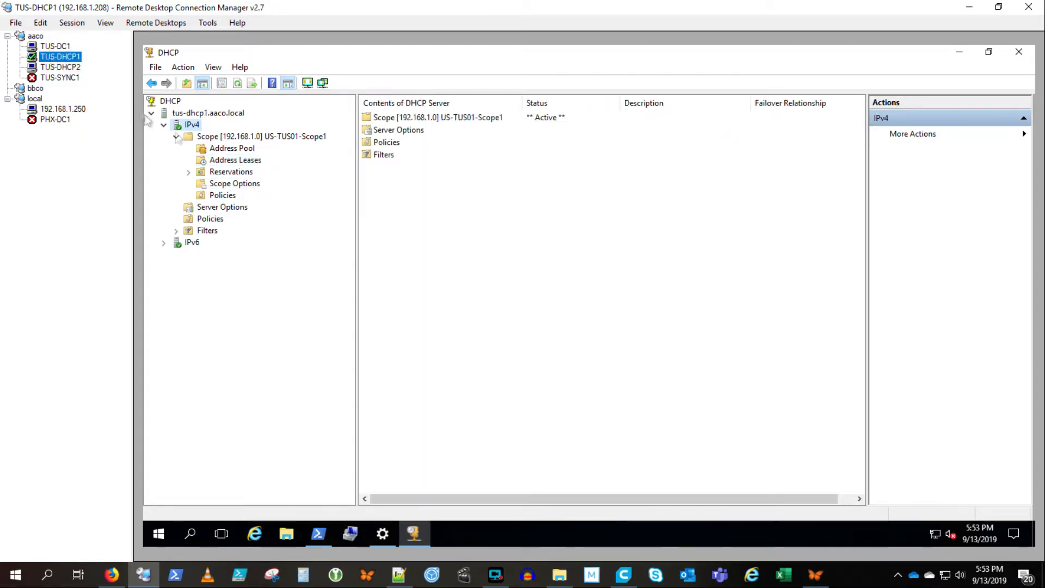
Step: Stop the DHCP service on tus-dhcp1.aaco.local and switch to the test client's 192.168.1.250 session
right_click(207, 112)
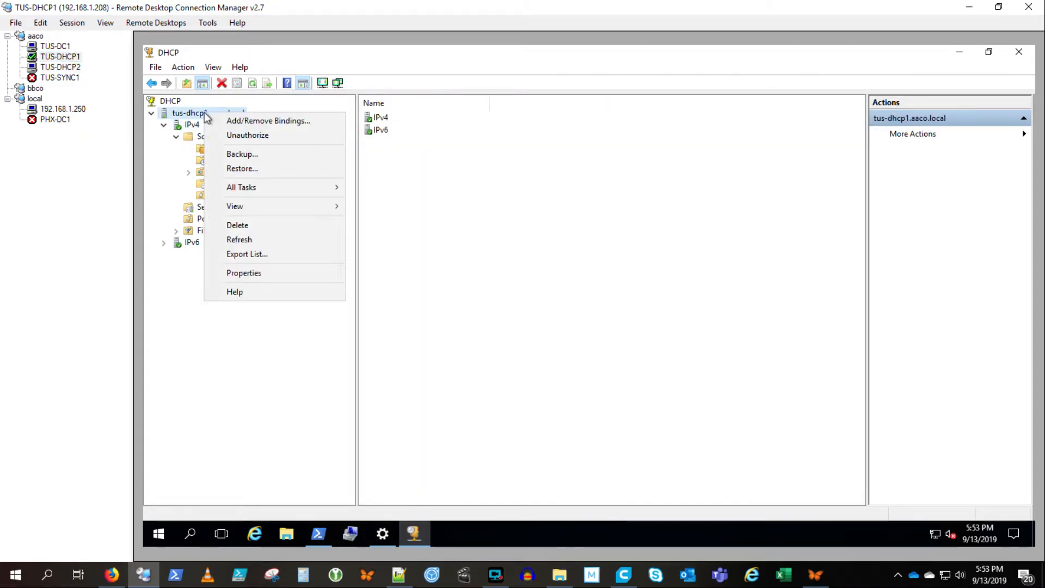
mouse_move(242, 187)
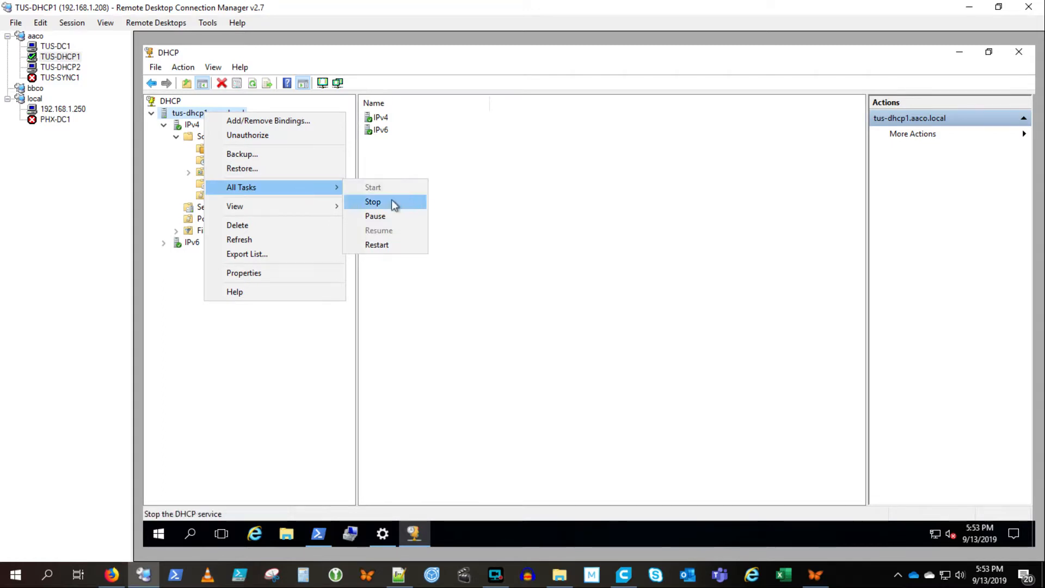
click(373, 202)
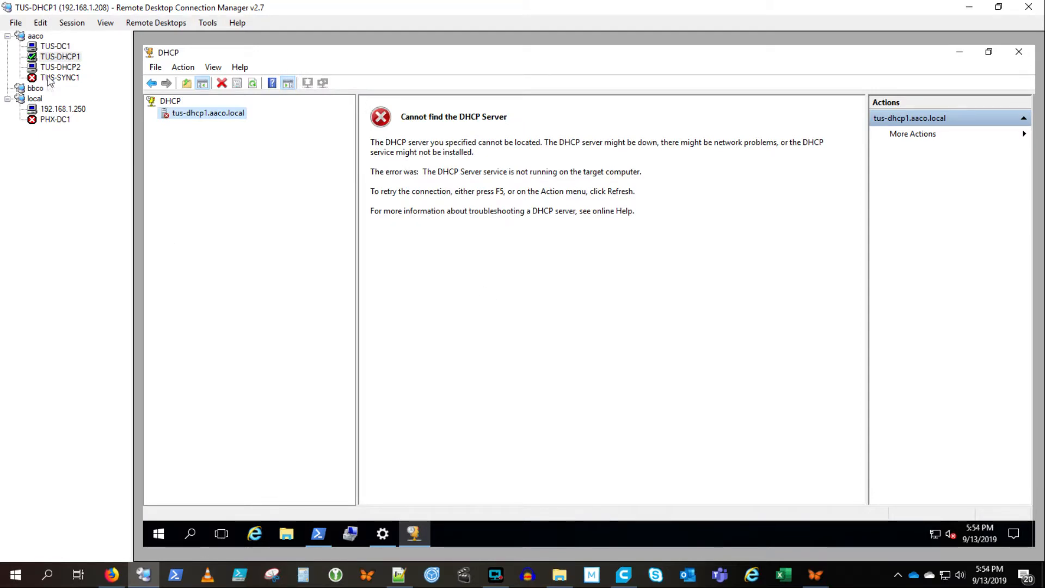
click(64, 109)
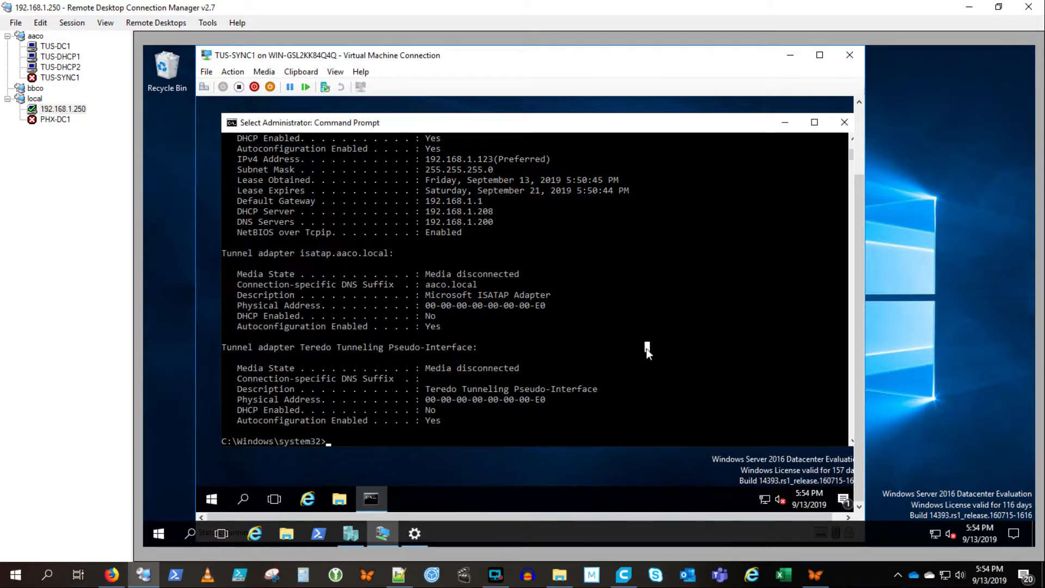
Step: Release and renew TUS-SYNC1's lease, confirming DHCP server 192.168.1.207, then return to tus-dhcp1
text(ipconfig /release)
text(ipconfig /all)
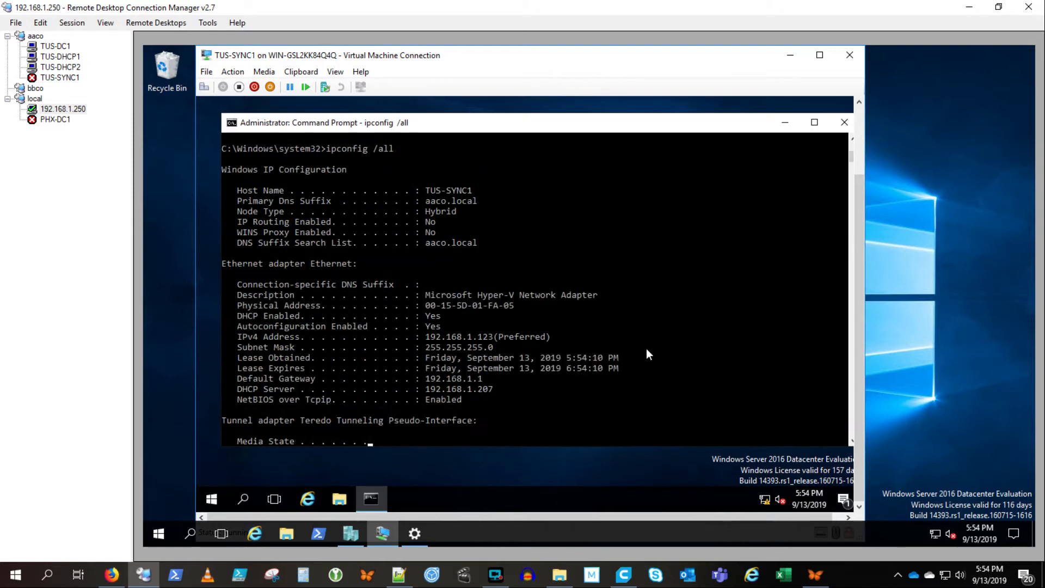
scroll(down, 3)
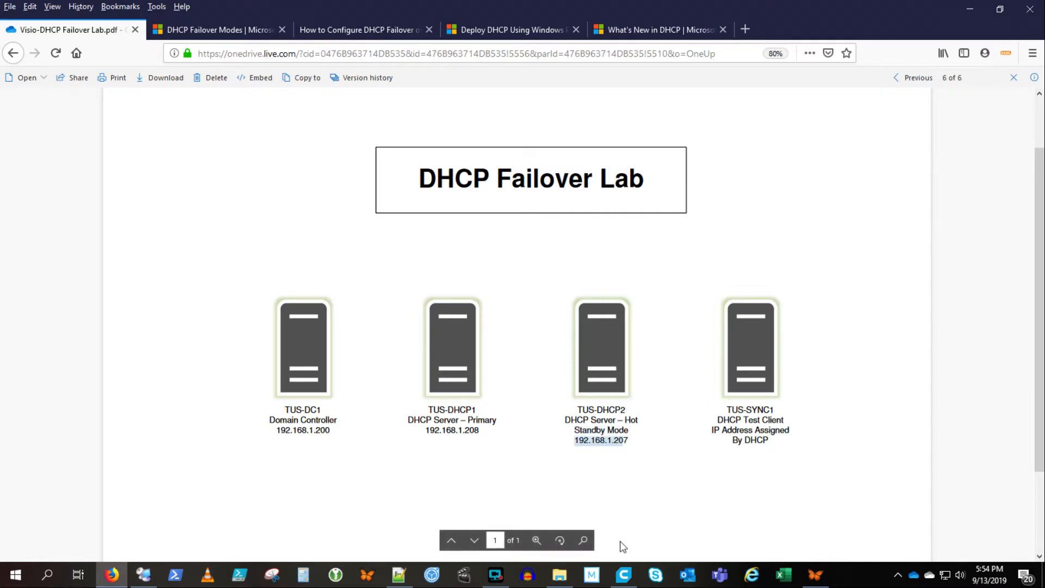
right_click(206, 112)
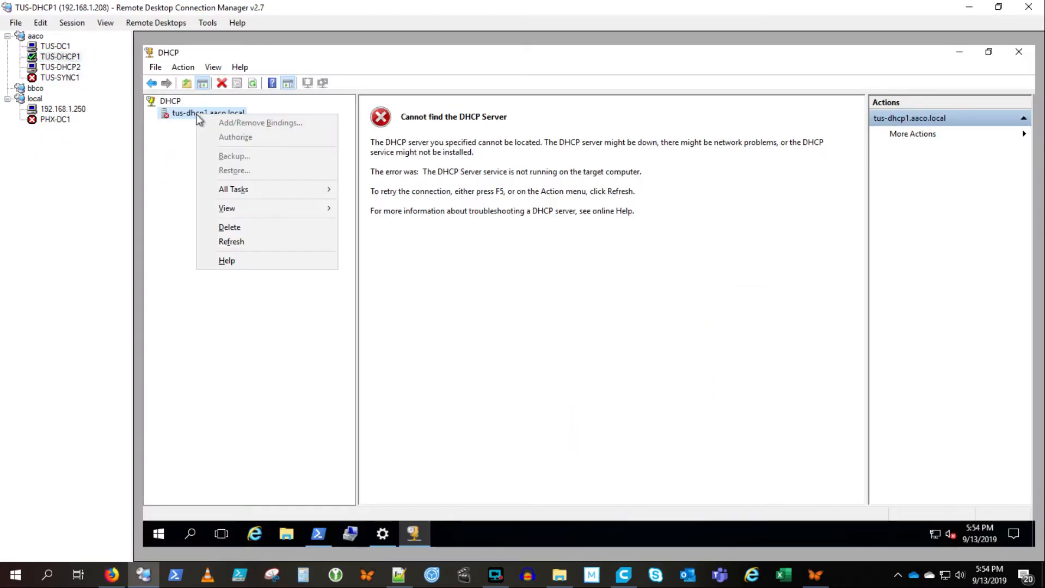
Step: Start the DHCP service on tus-dhcp1, check US-TUS01-Scope1 on tus-dhcp2, and go to the test client
click(233, 189)
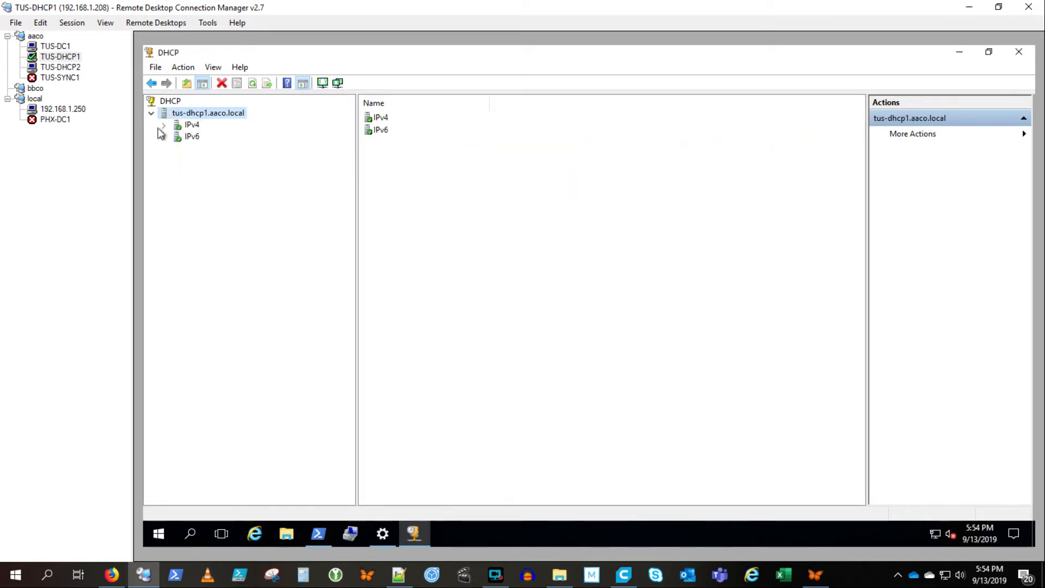
click(60, 67)
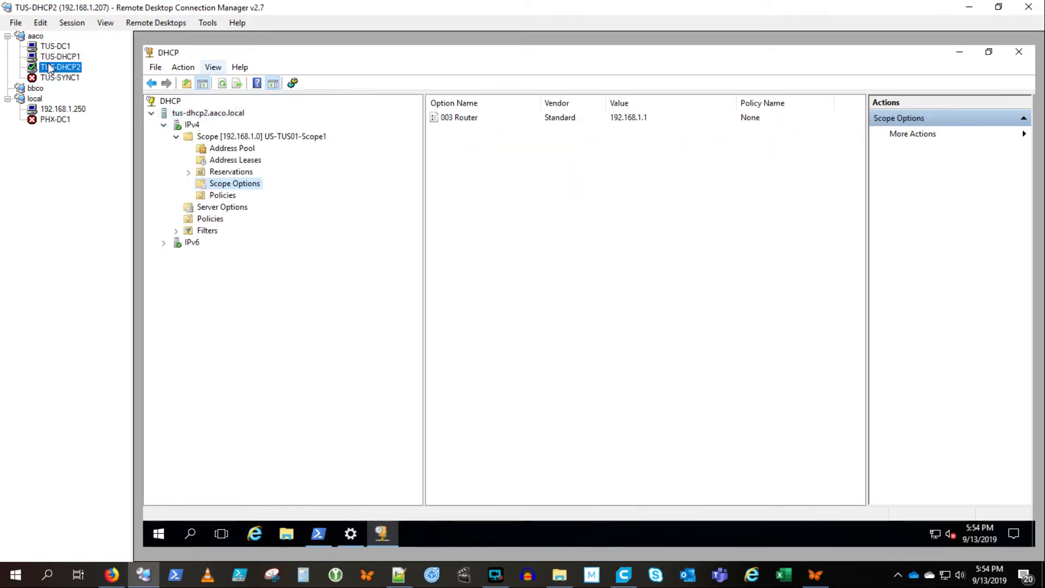
click(263, 136)
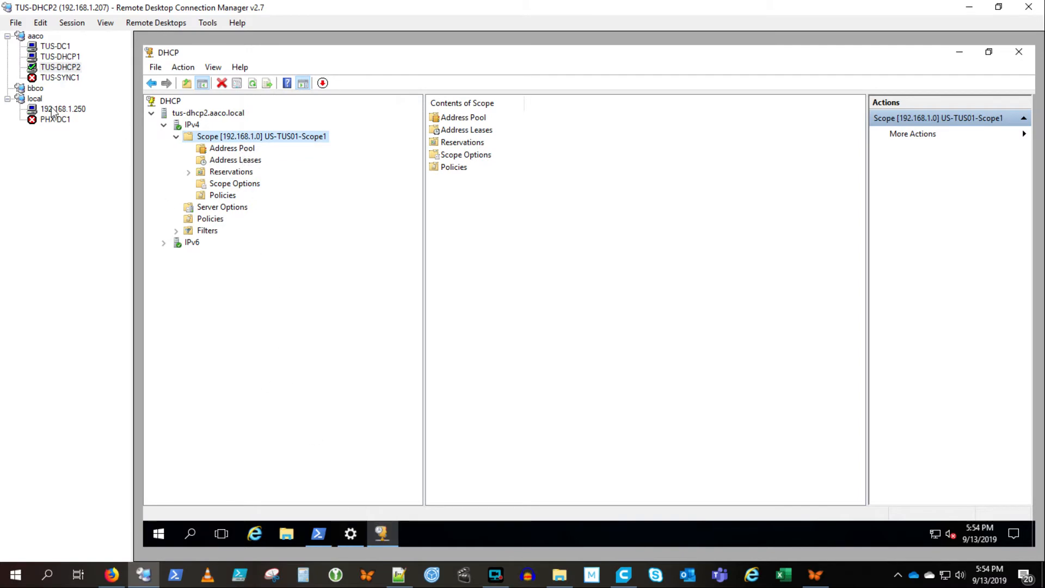
click(63, 109)
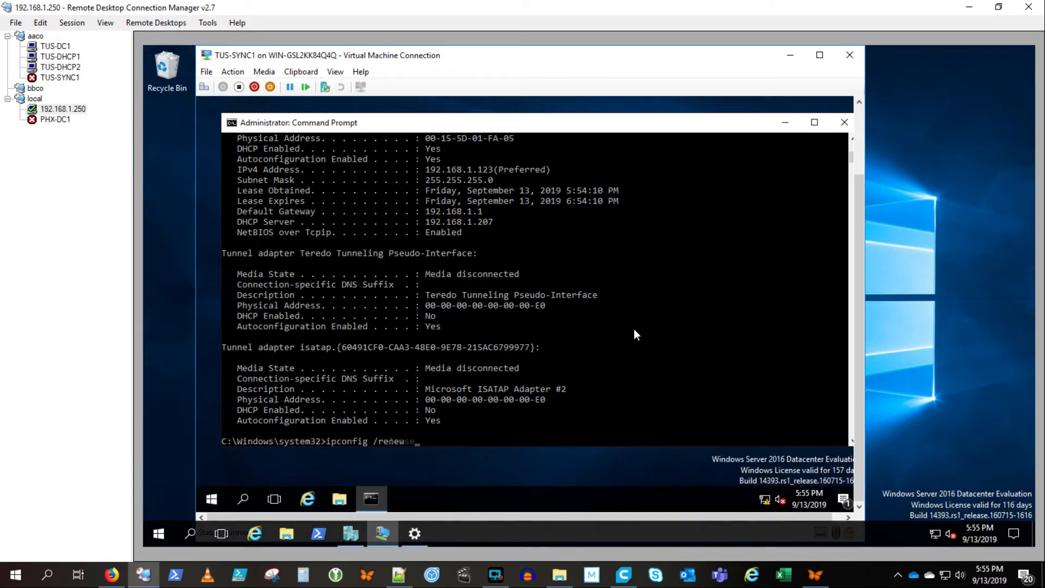
Step: Renew TUS-SYNC1's lease keeping 192.168.1.123 and list its full IP configuration
key(Return)
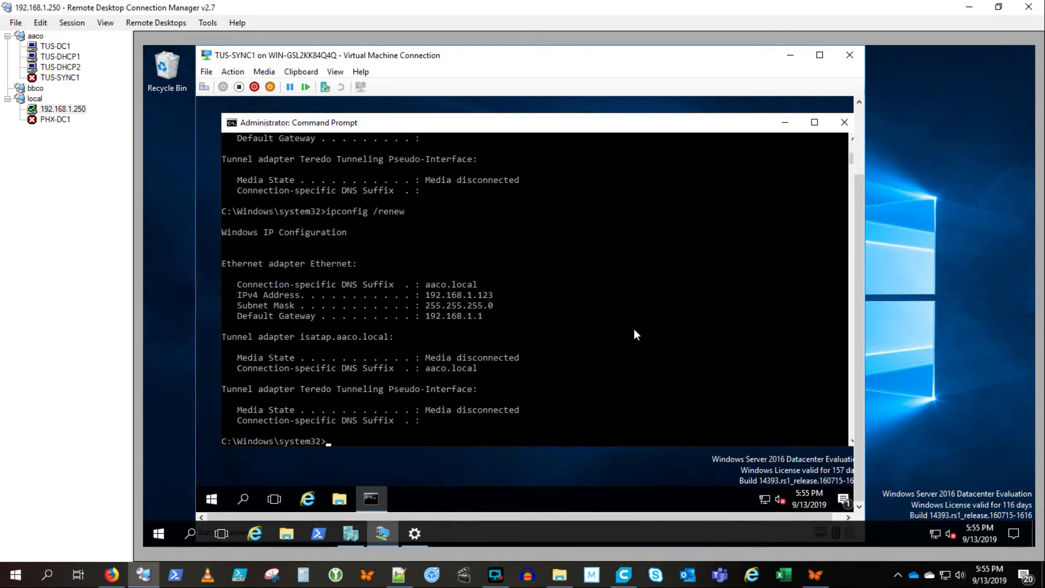
text(ipconfig /all)
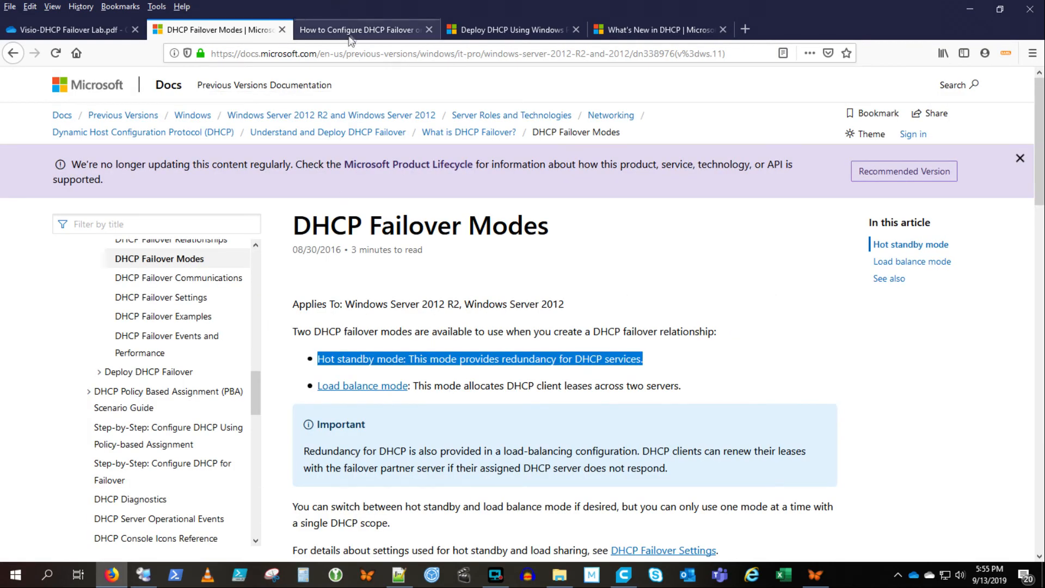
Step: Switch Firefox to Technig's 'How to Configure DHCP Failover' article
click(360, 29)
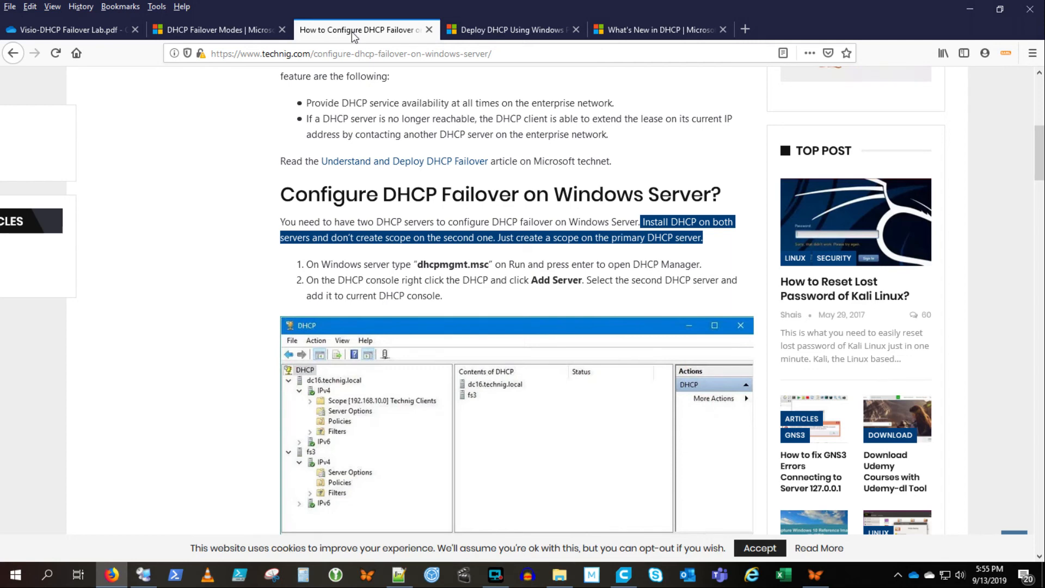